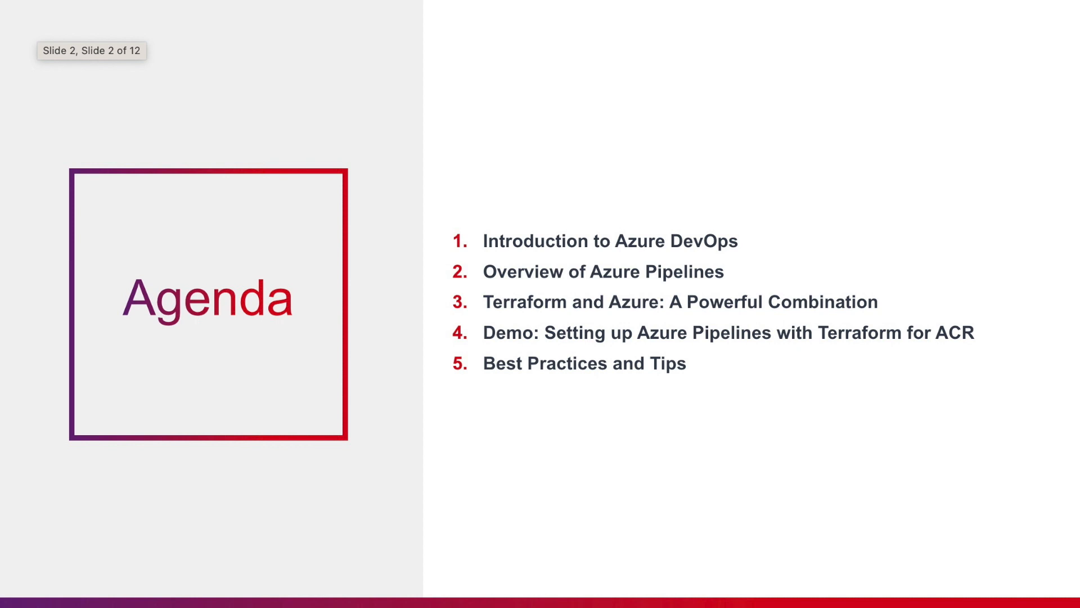
# Advance to slide 2, the Agenda listing the five talk topics
pyautogui.press('Right')
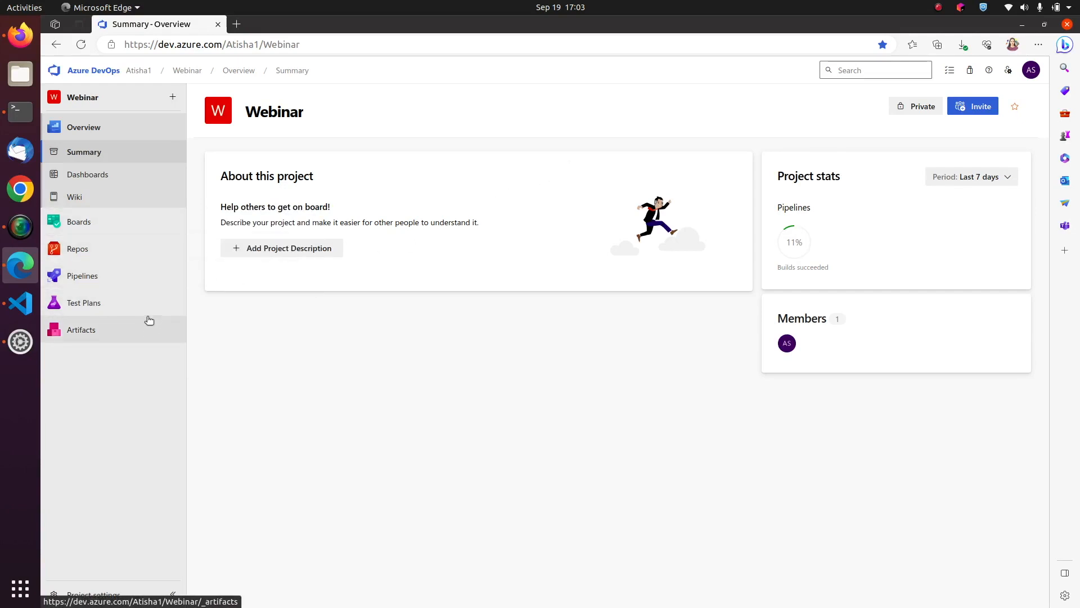
pyautogui.click(79, 221)
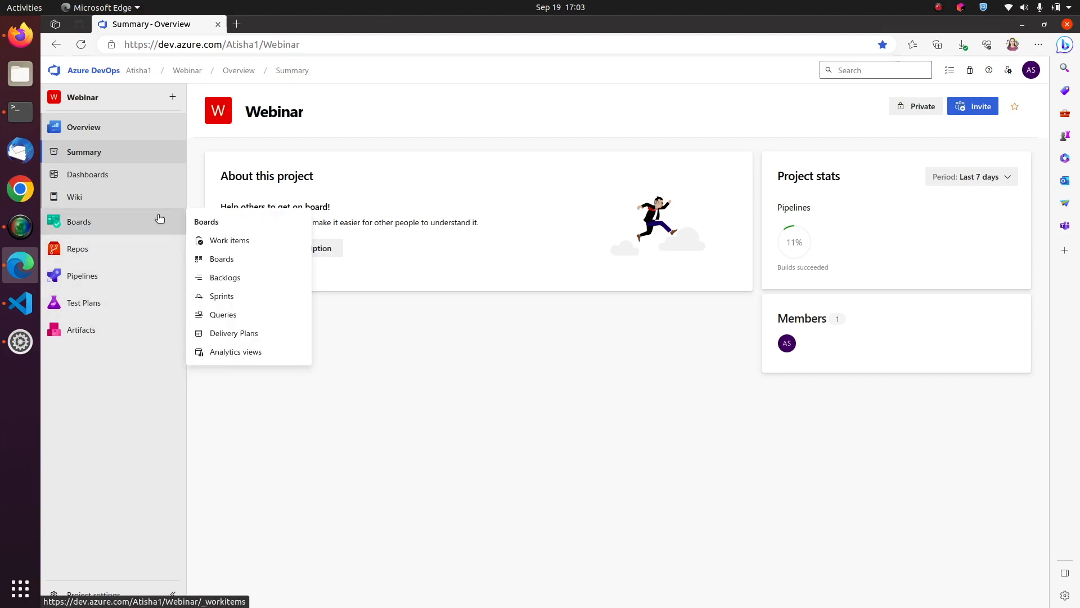
pyautogui.moveTo(82, 276)
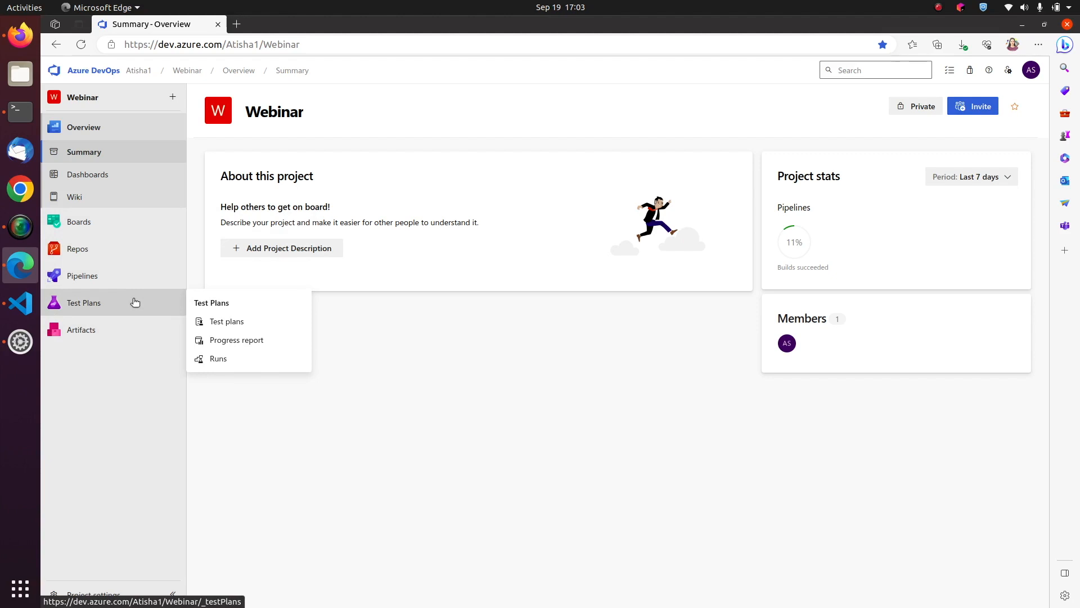
pyautogui.moveTo(133, 330)
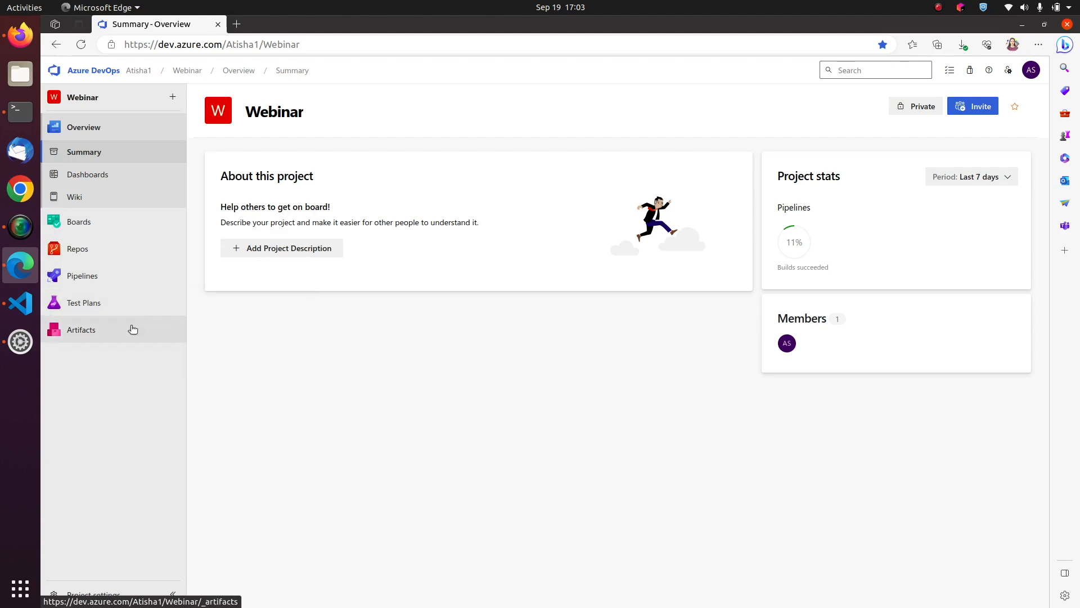
pyautogui.moveTo(225, 319)
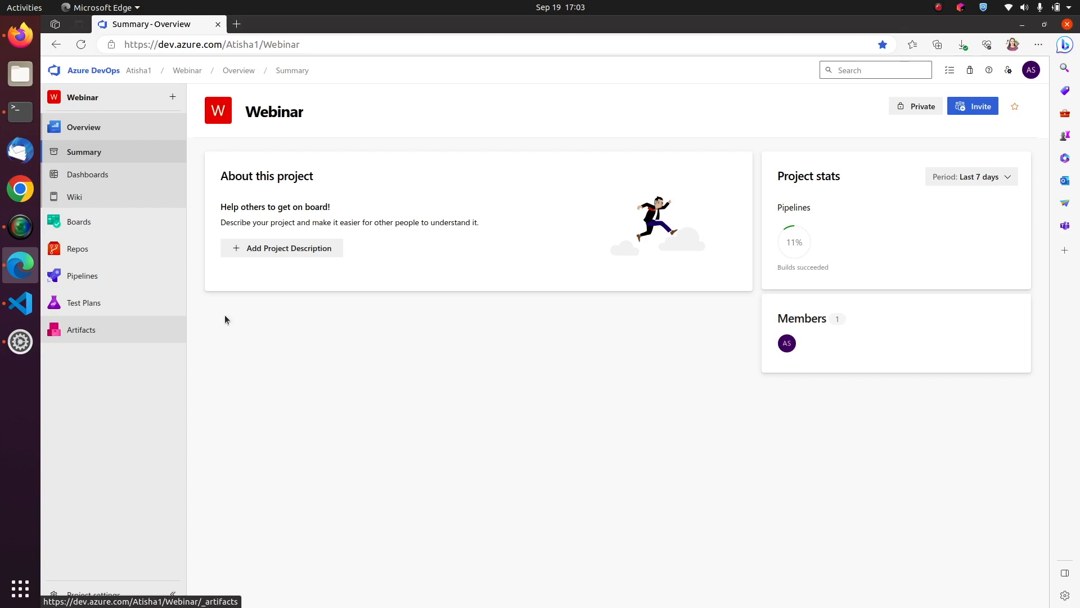
pyautogui.moveTo(265, 314)
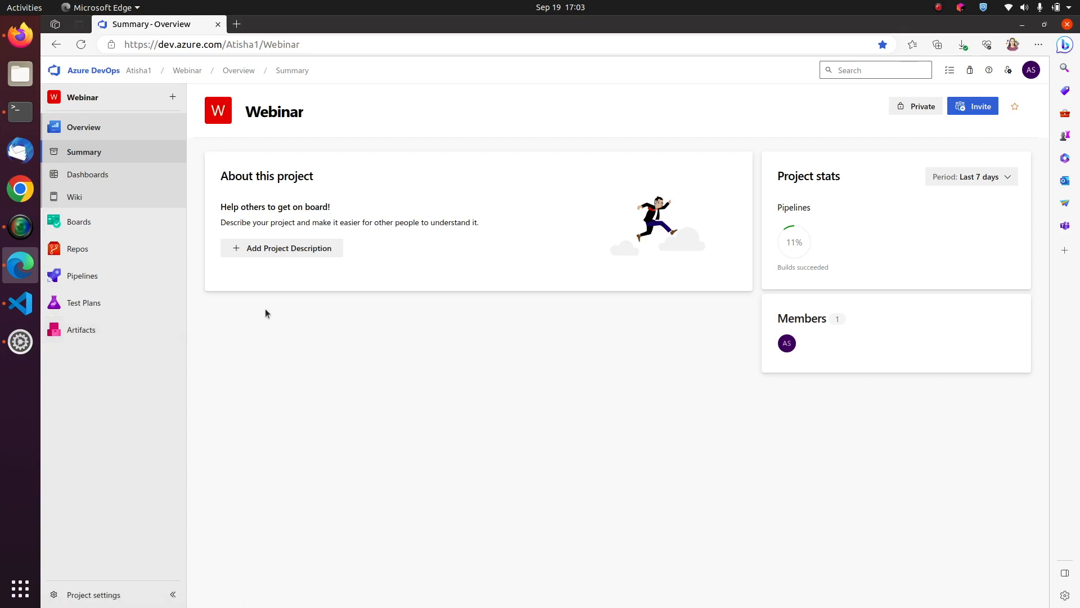
pyautogui.moveTo(82, 276)
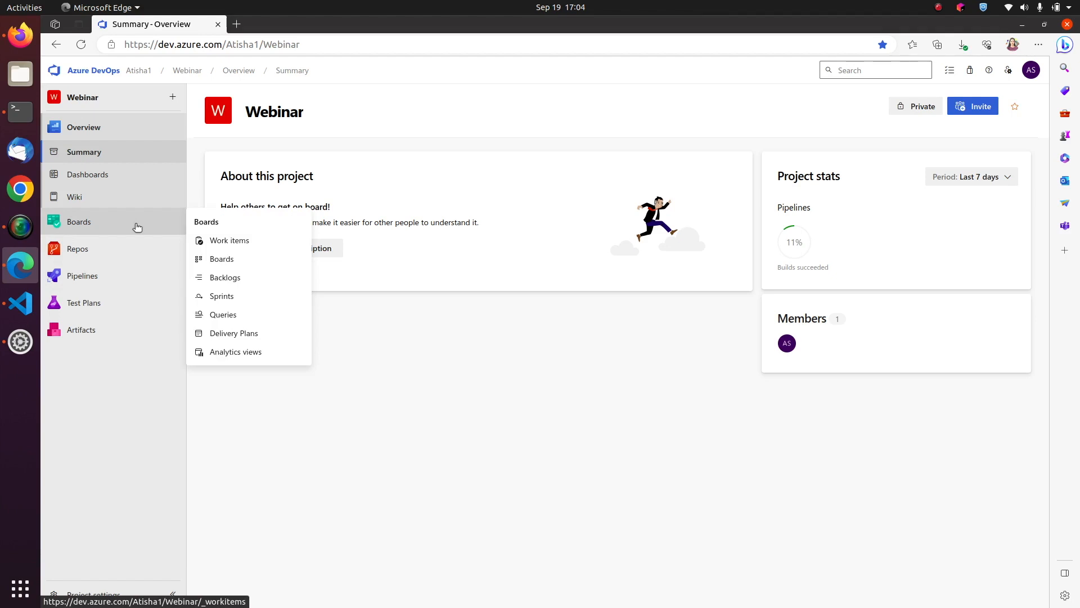
pyautogui.moveTo(137, 251)
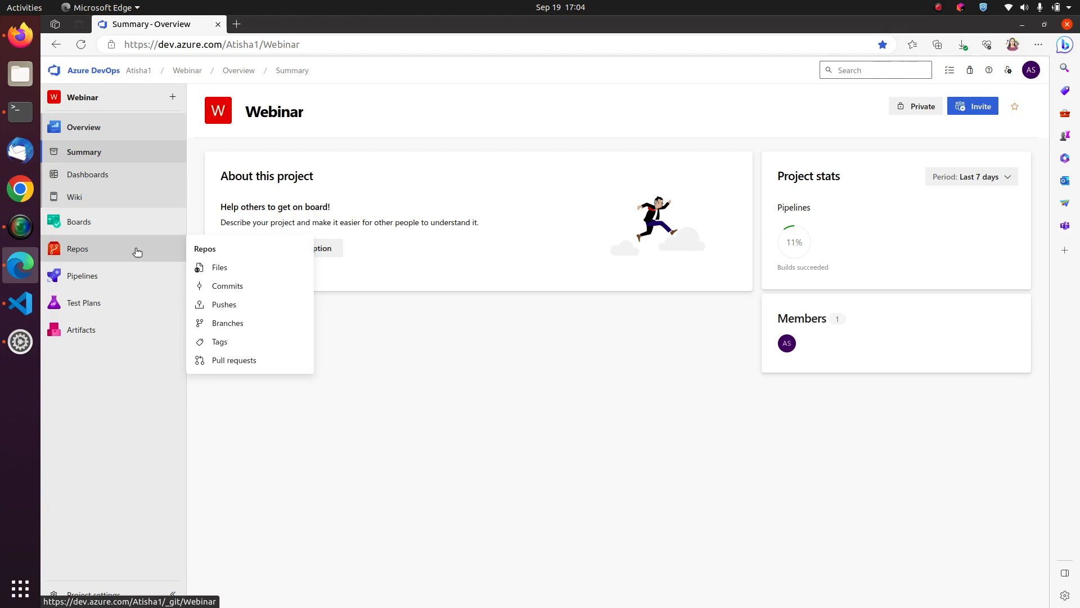
pyautogui.moveTo(137, 256)
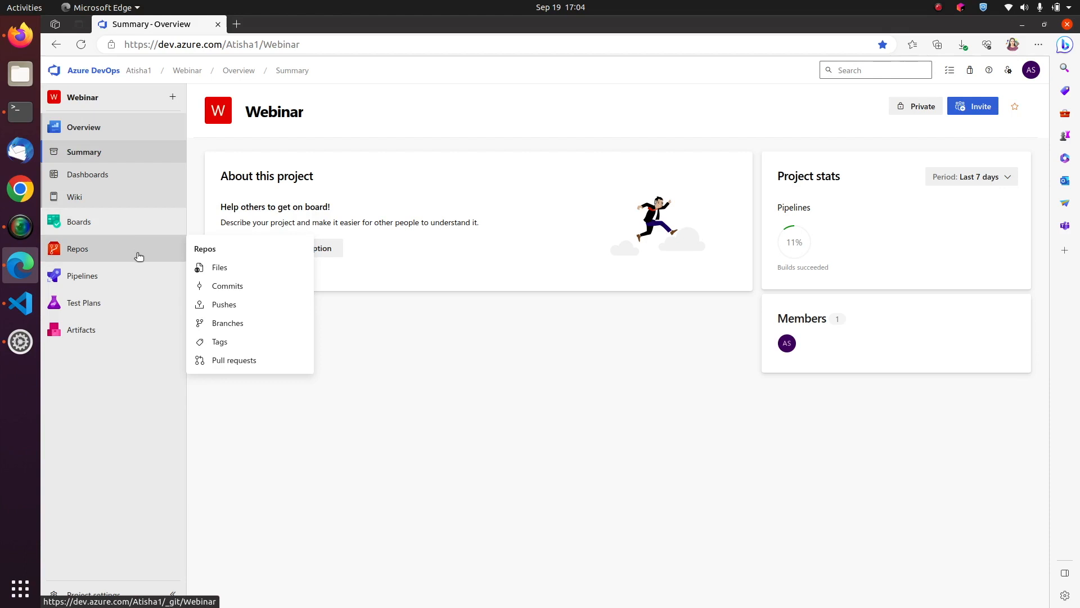
pyautogui.moveTo(82, 276)
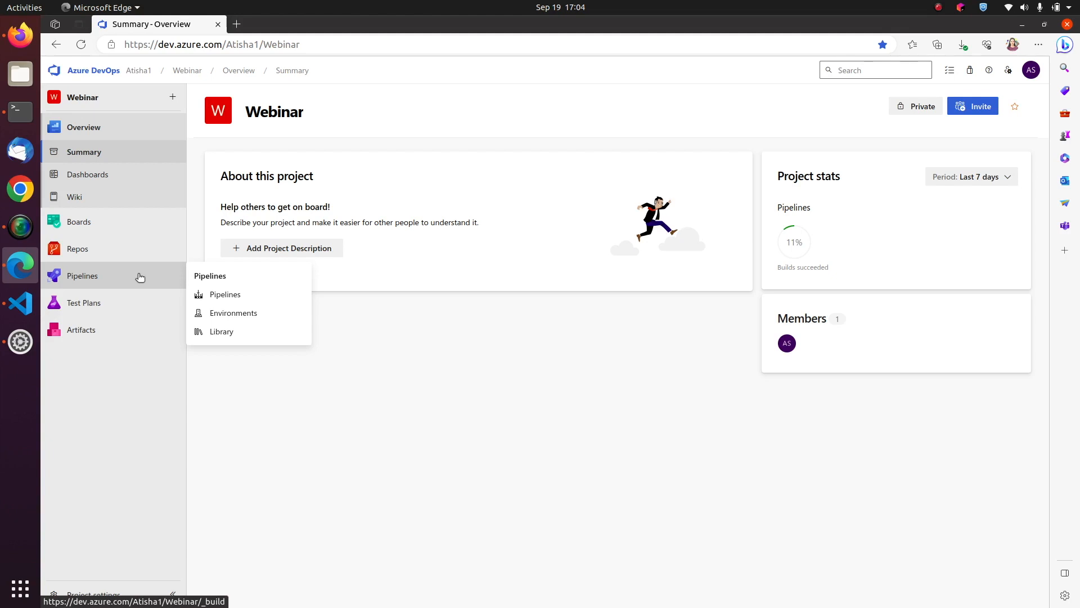
pyautogui.moveTo(136, 305)
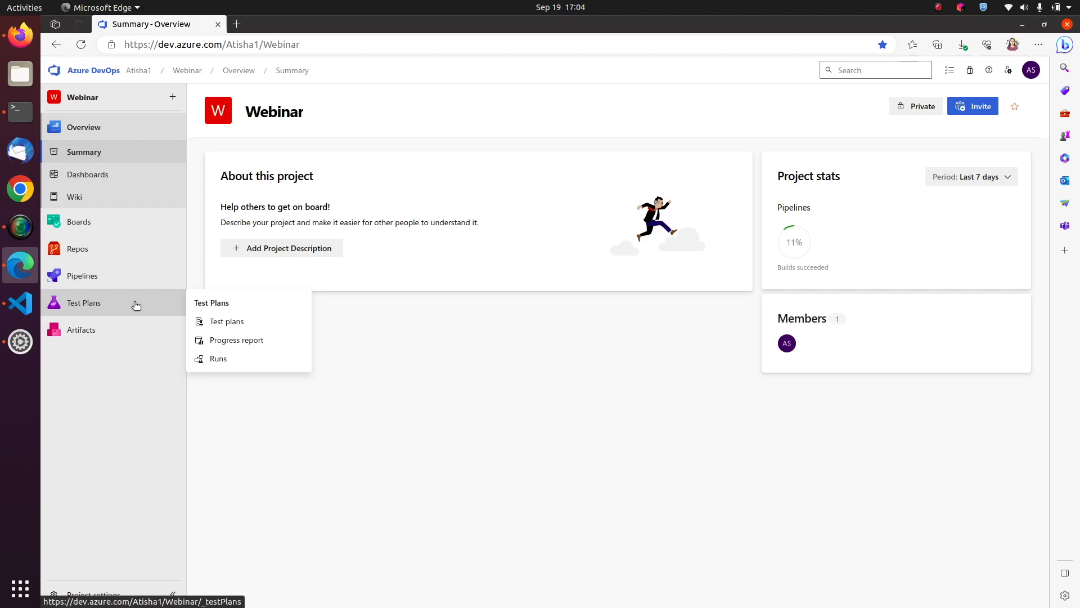
pyautogui.moveTo(136, 337)
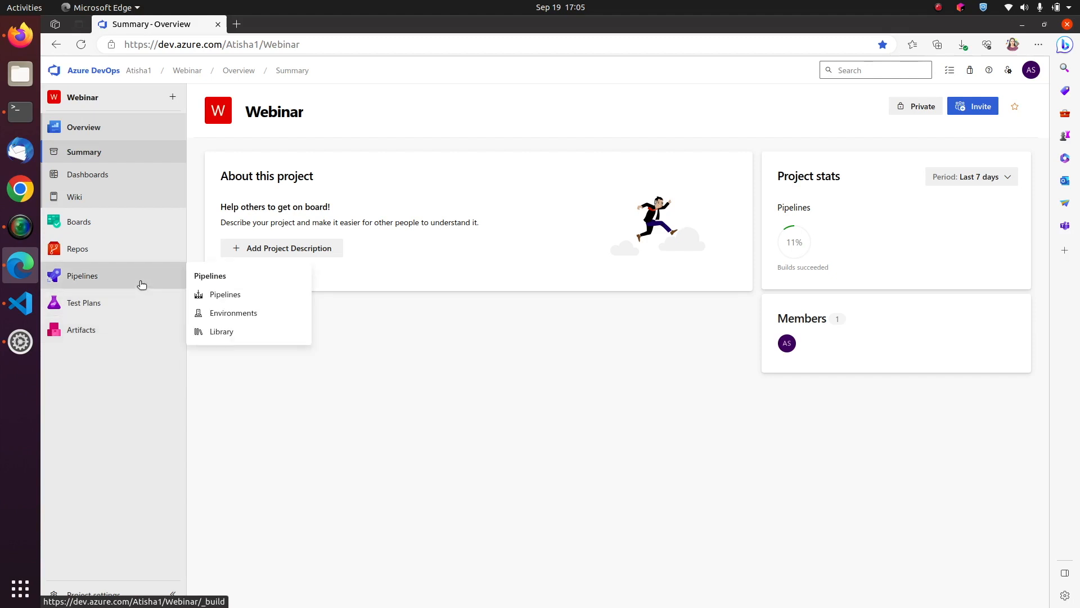
# Go to the Webinar project's Pipelines page and start creating its first pipeline
pyautogui.click(225, 294)
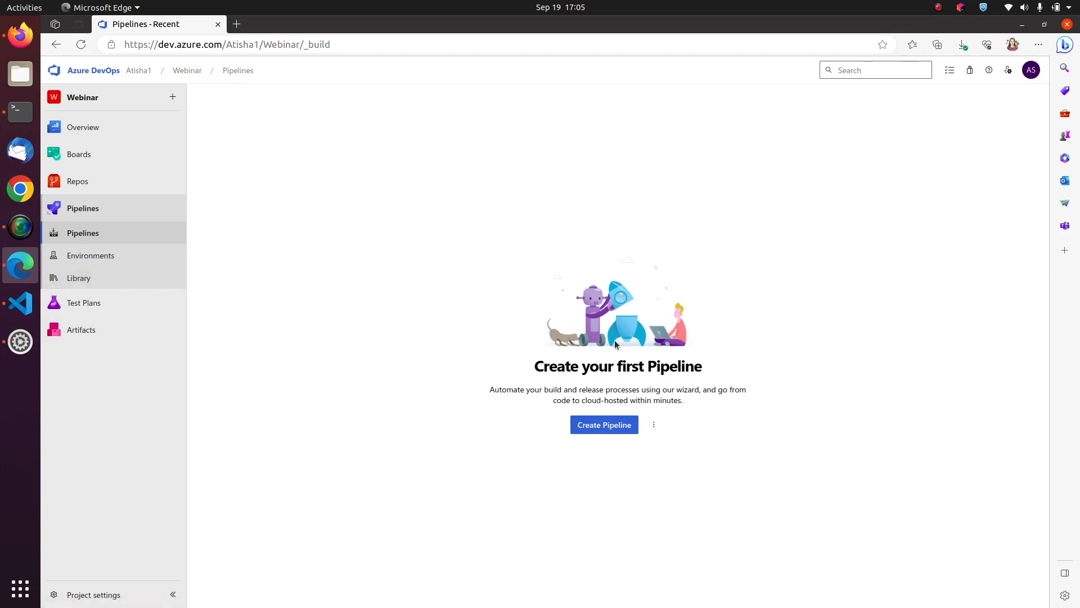
pyautogui.moveTo(604, 424)
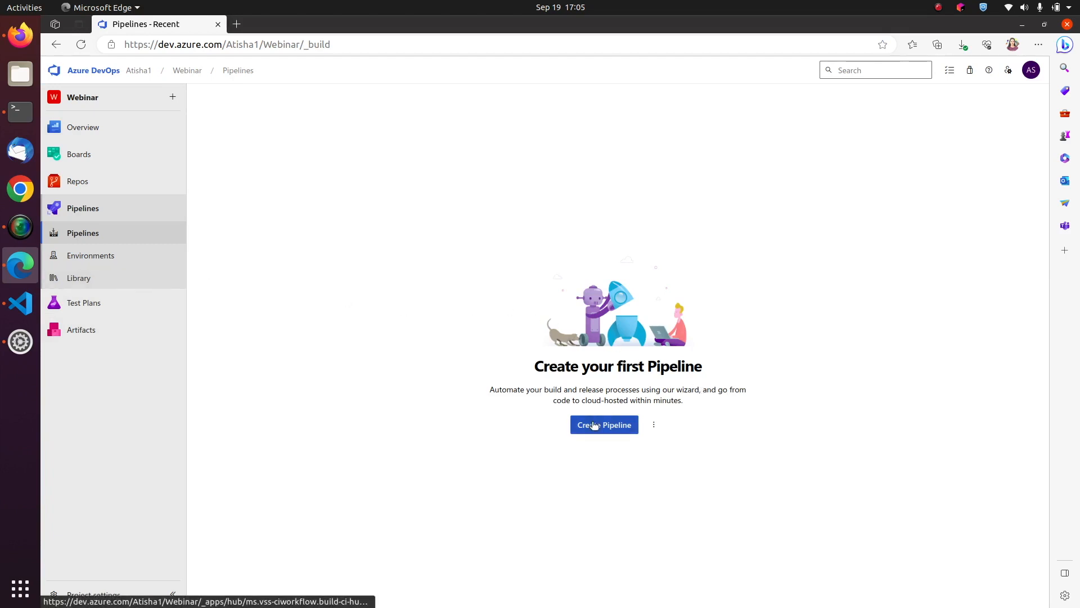
pyautogui.click(603, 424)
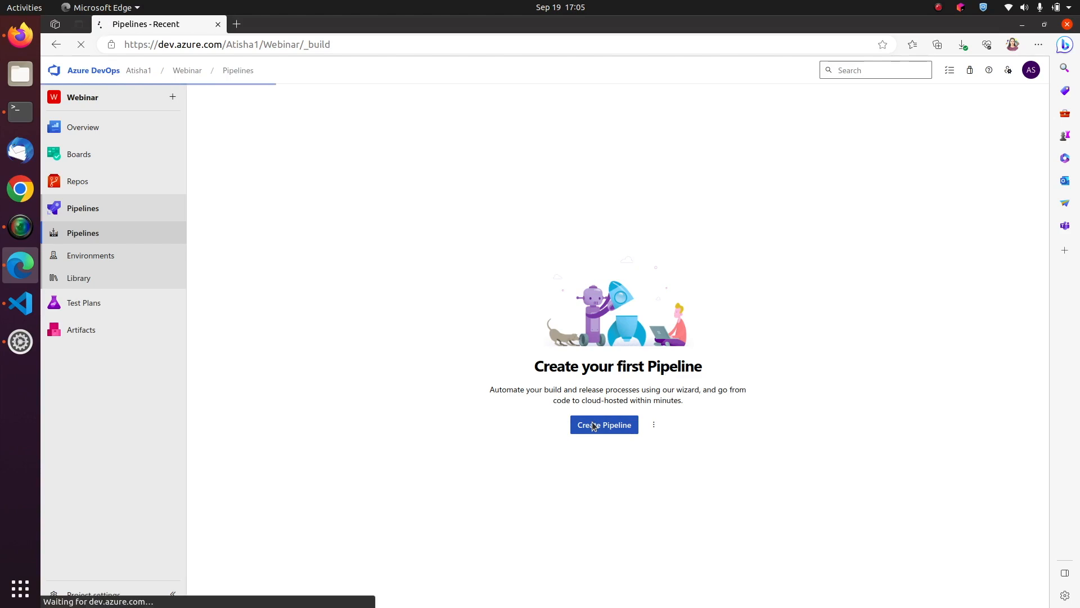
pyautogui.click(603, 424)
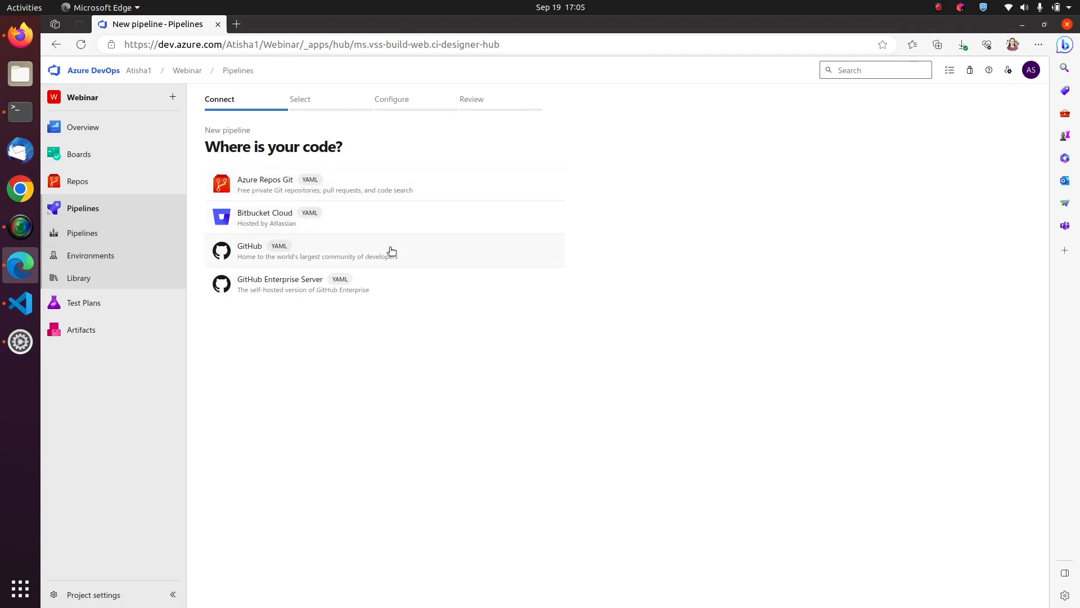
pyautogui.moveTo(392, 278)
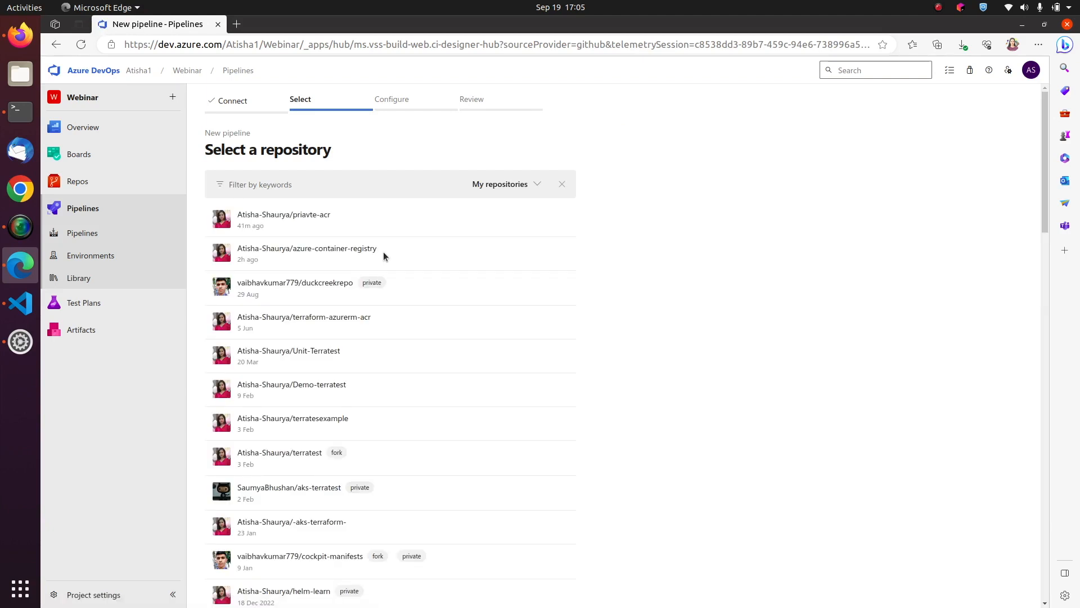
pyautogui.moveTo(345, 228)
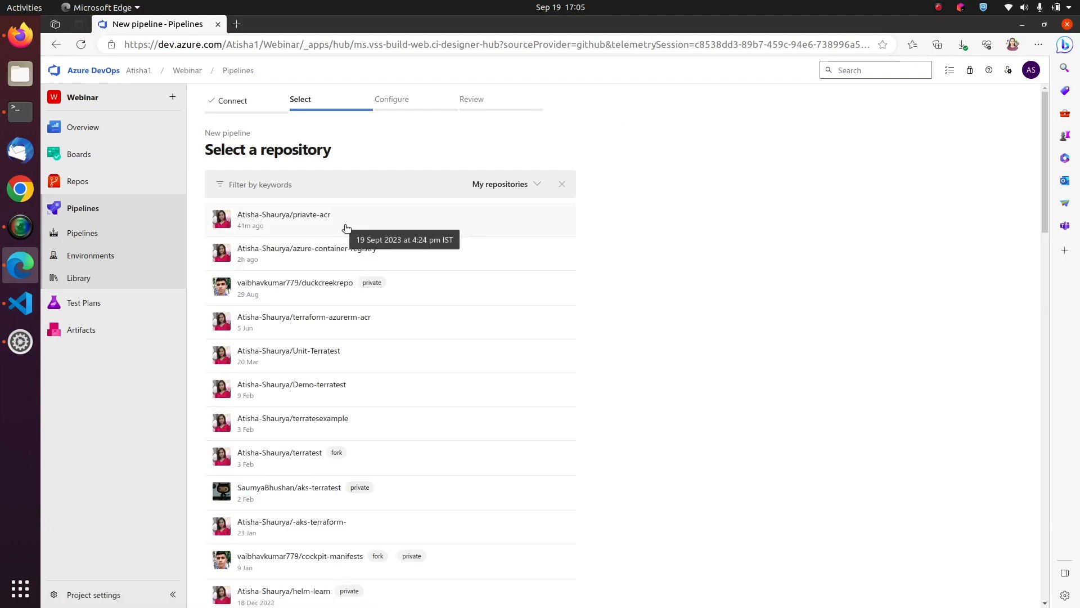
# Switch the list to All repositories and choose the priavte-acr GitHub repository
pyautogui.click(503, 183)
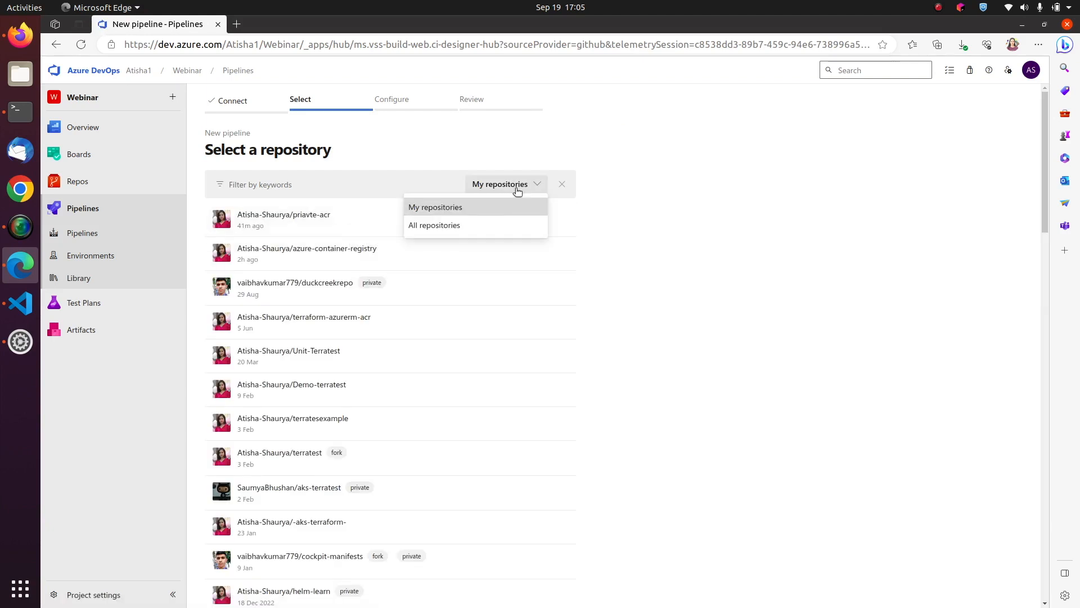
pyautogui.click(434, 225)
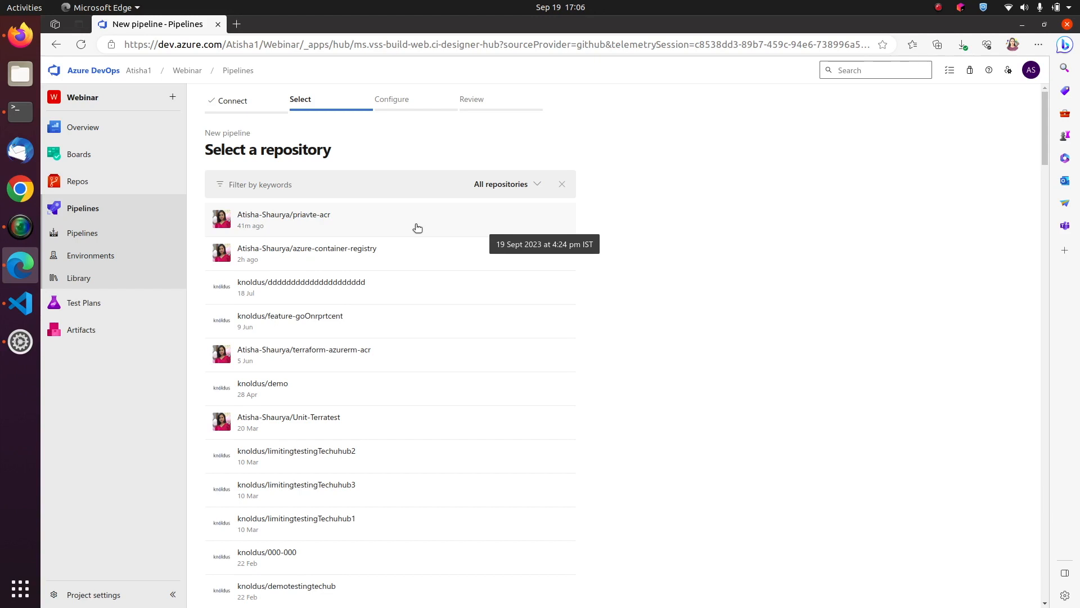
pyautogui.click(284, 219)
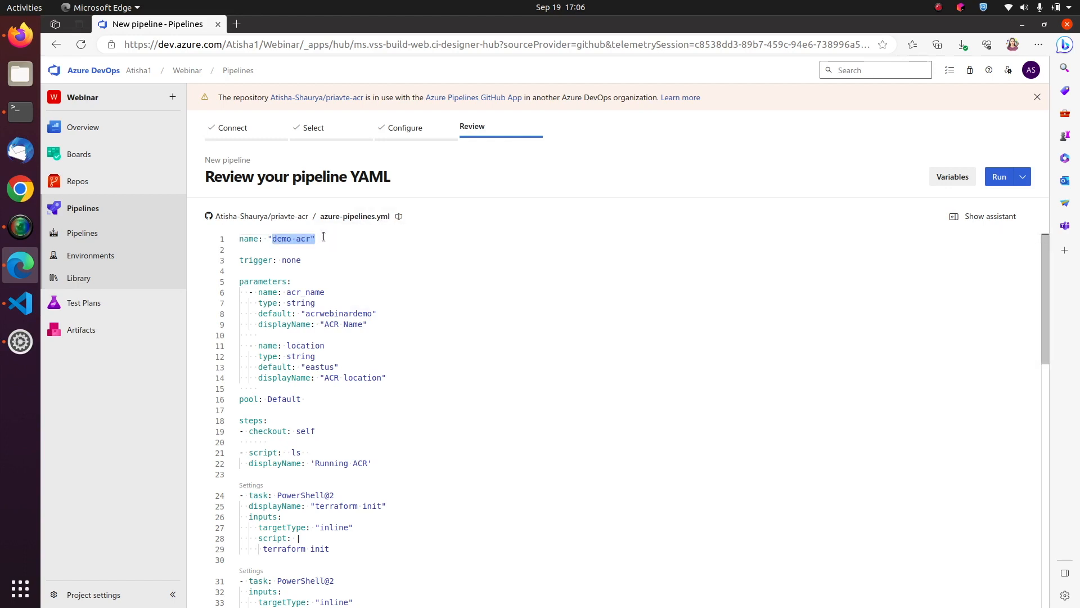
pyautogui.moveTo(256, 260)
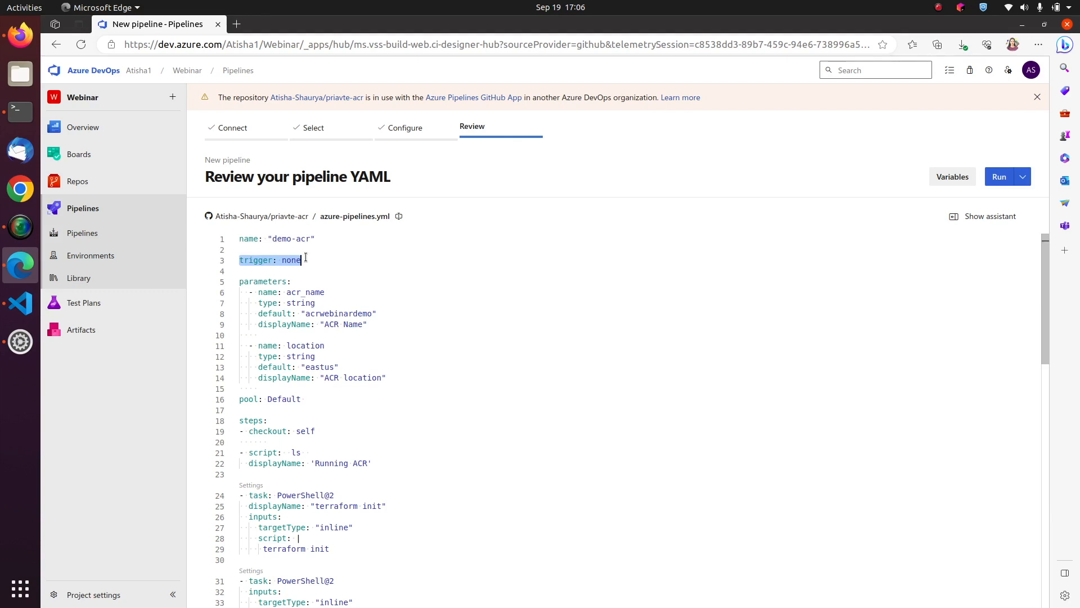
pyautogui.moveTo(291, 260)
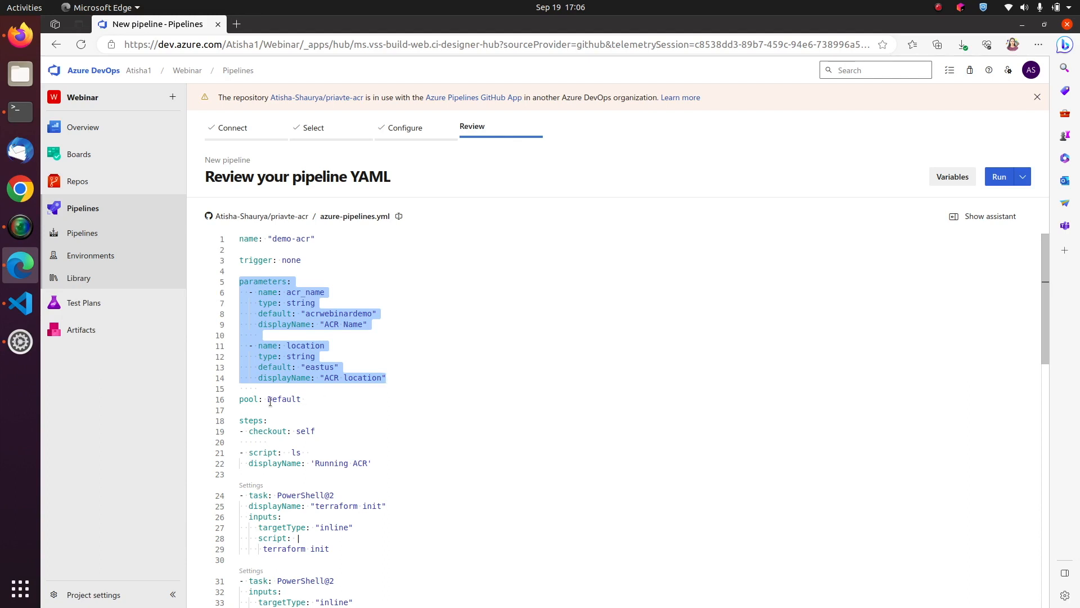
pyautogui.click(269, 398)
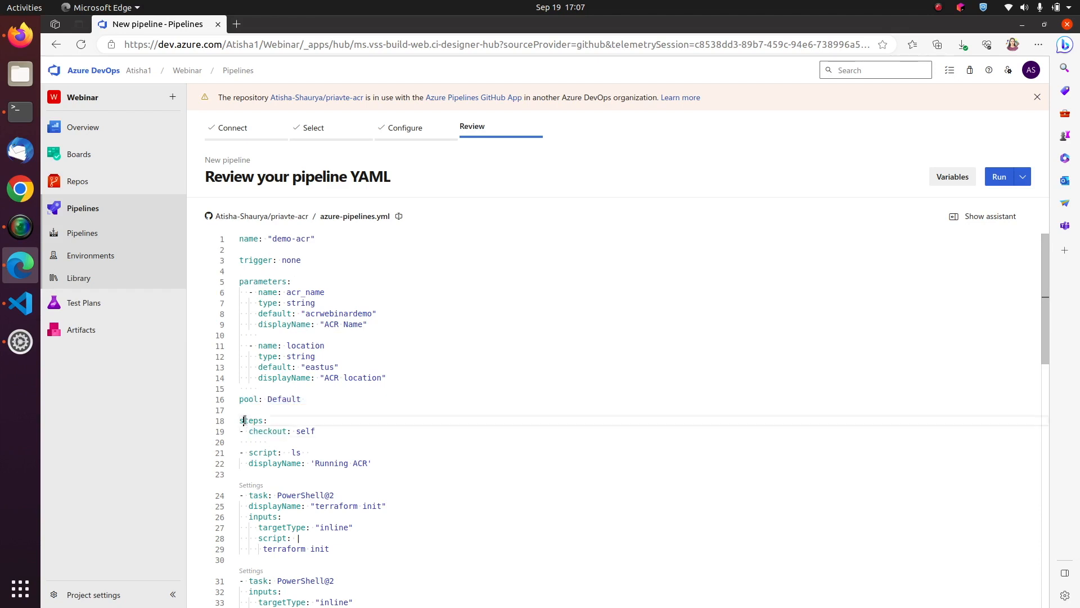
pyautogui.doubleClick(252, 419)
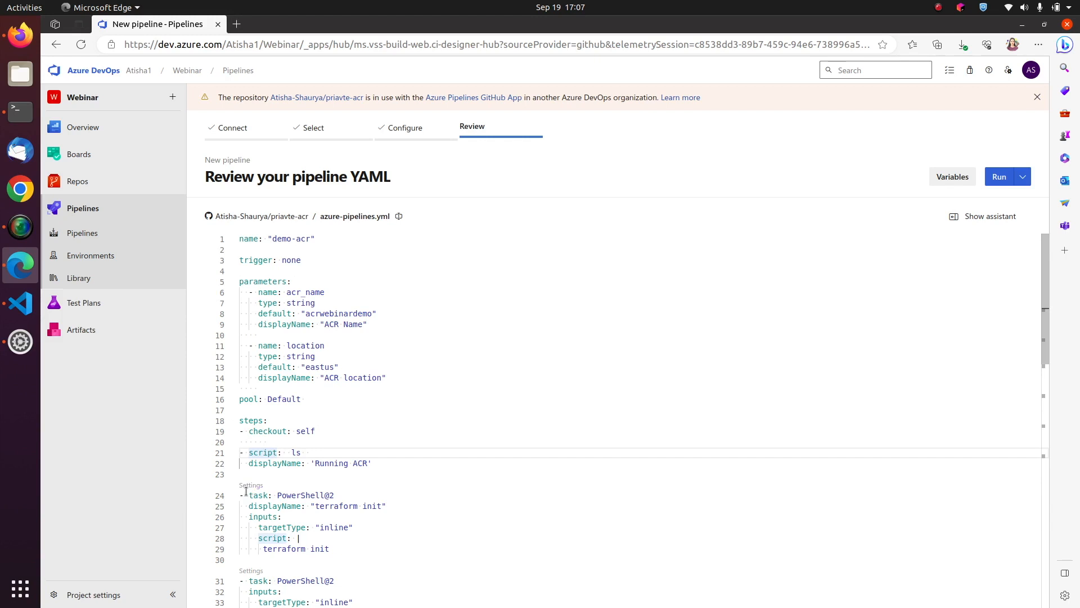
pyautogui.scroll(-3)
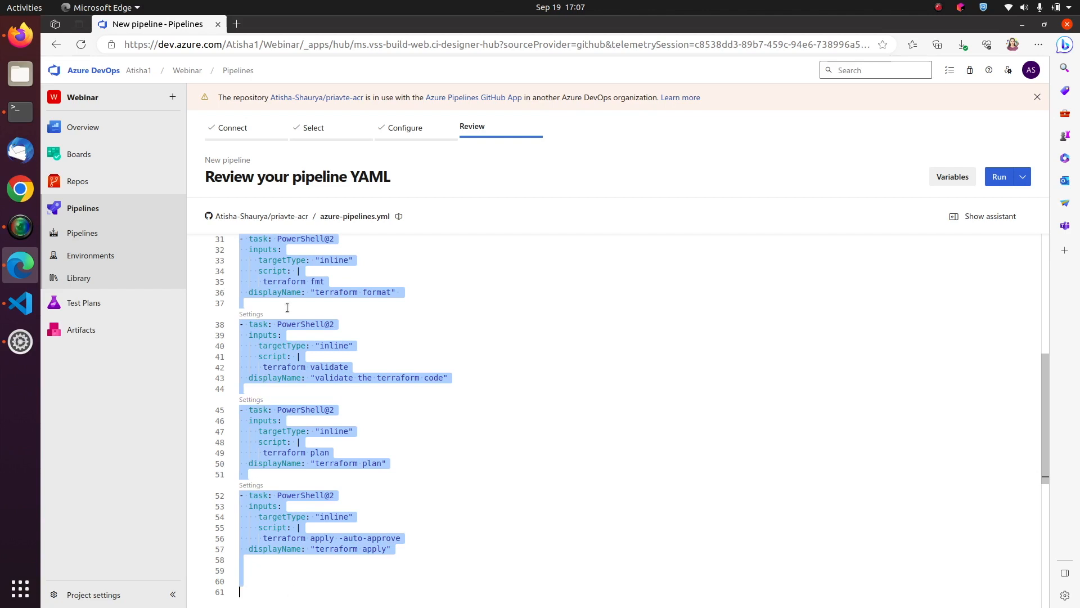
pyautogui.click(282, 239)
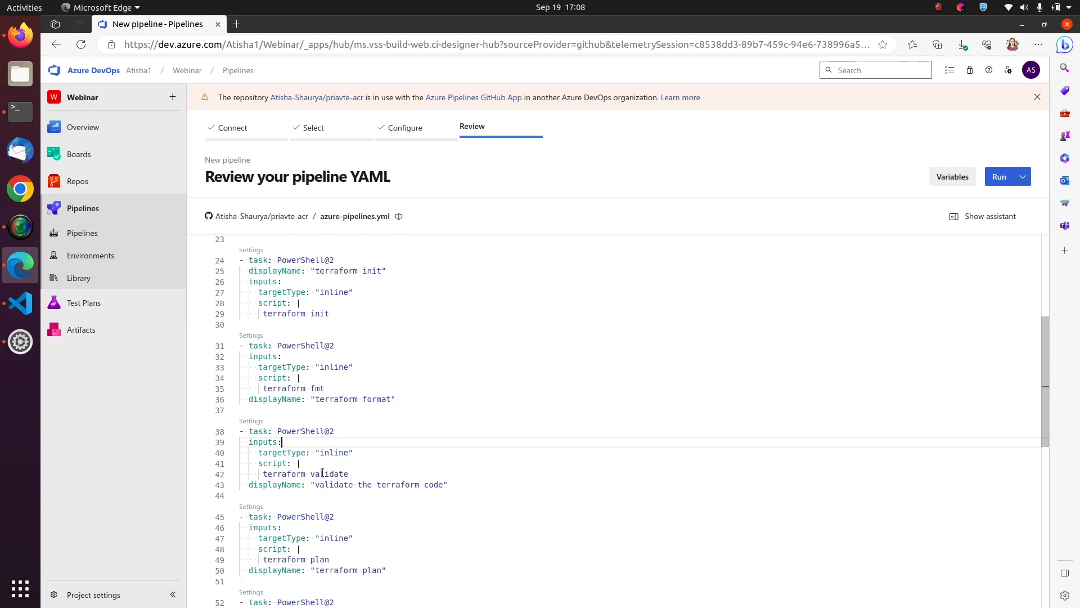
pyautogui.moveTo(321, 522)
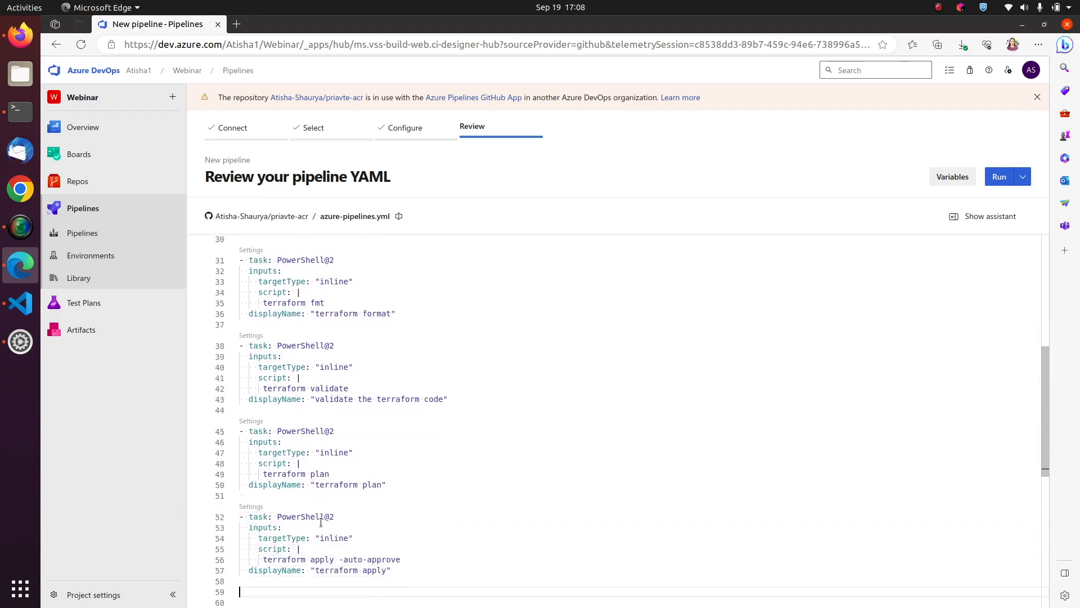
pyautogui.scroll(-3)
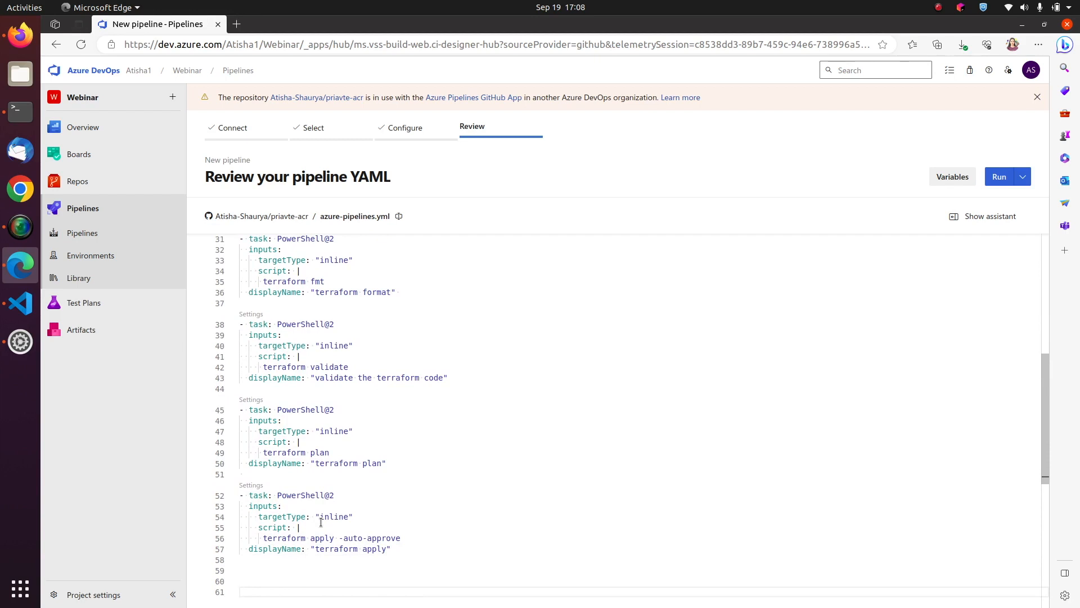
pyautogui.click(240, 590)
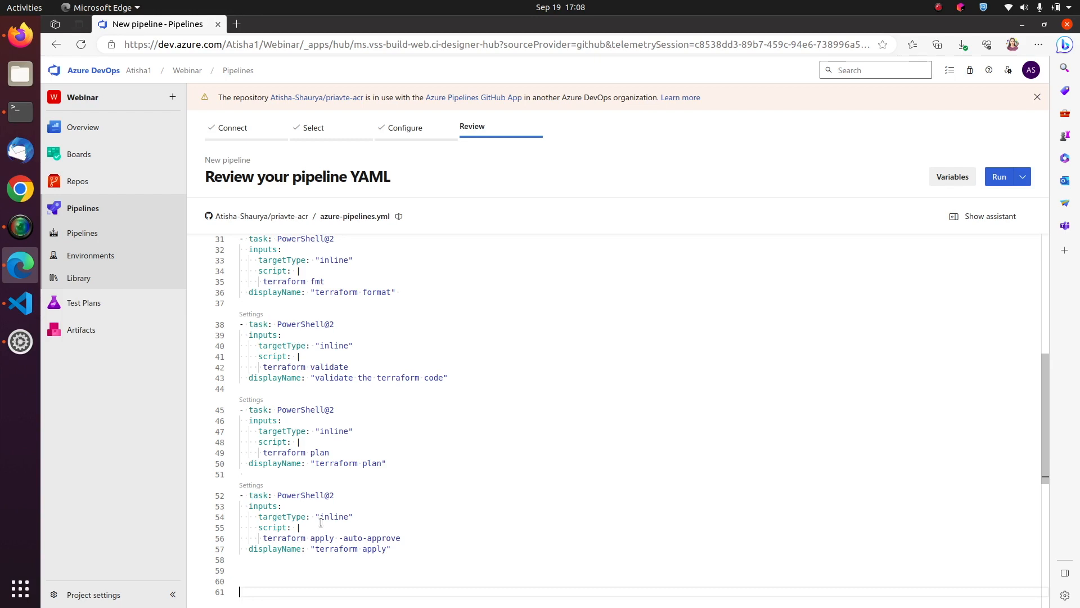
pyautogui.moveTo(94, 571)
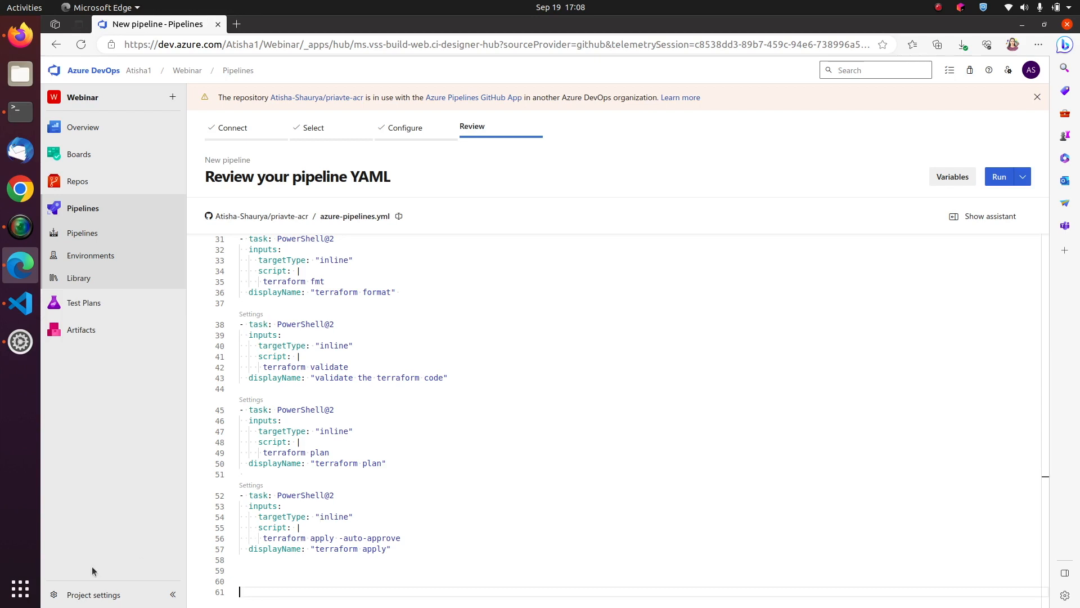
# Go to Project settings > Agent pools and enter the Default pool
pyautogui.click(93, 594)
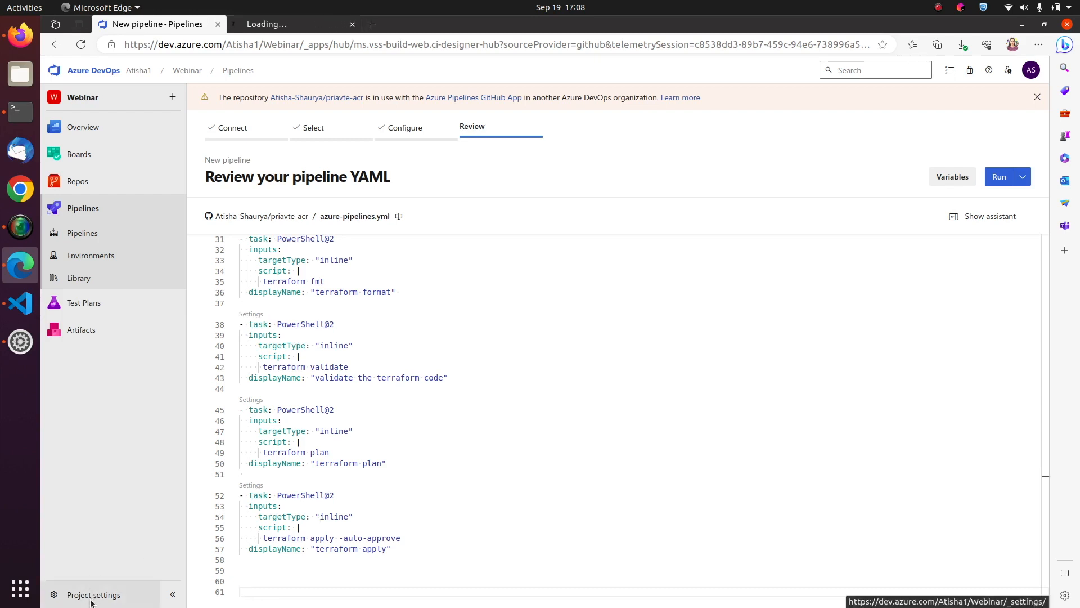
pyautogui.click(93, 594)
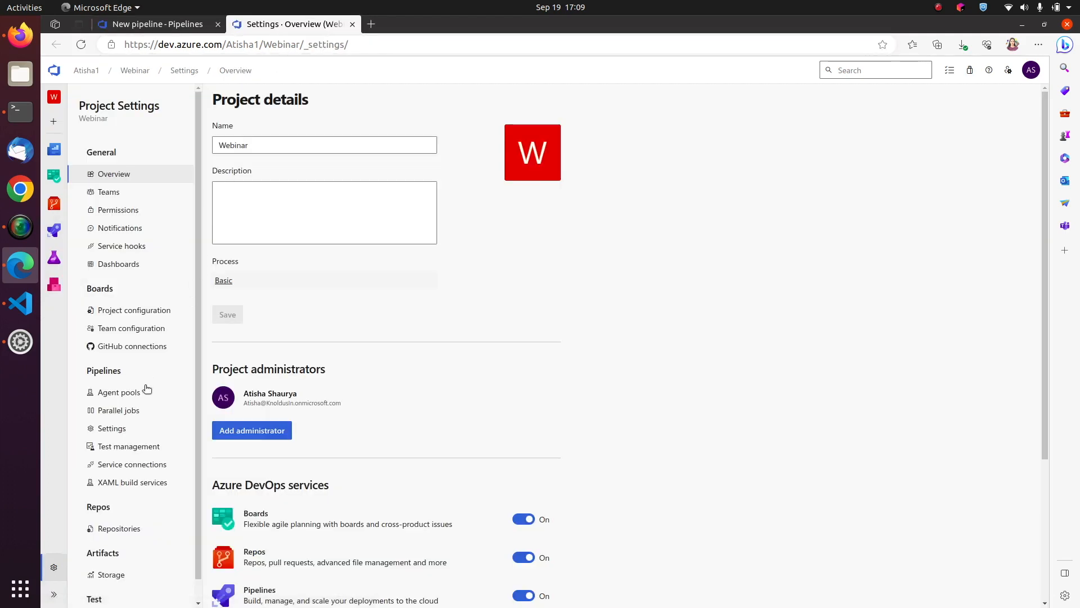
pyautogui.click(118, 392)
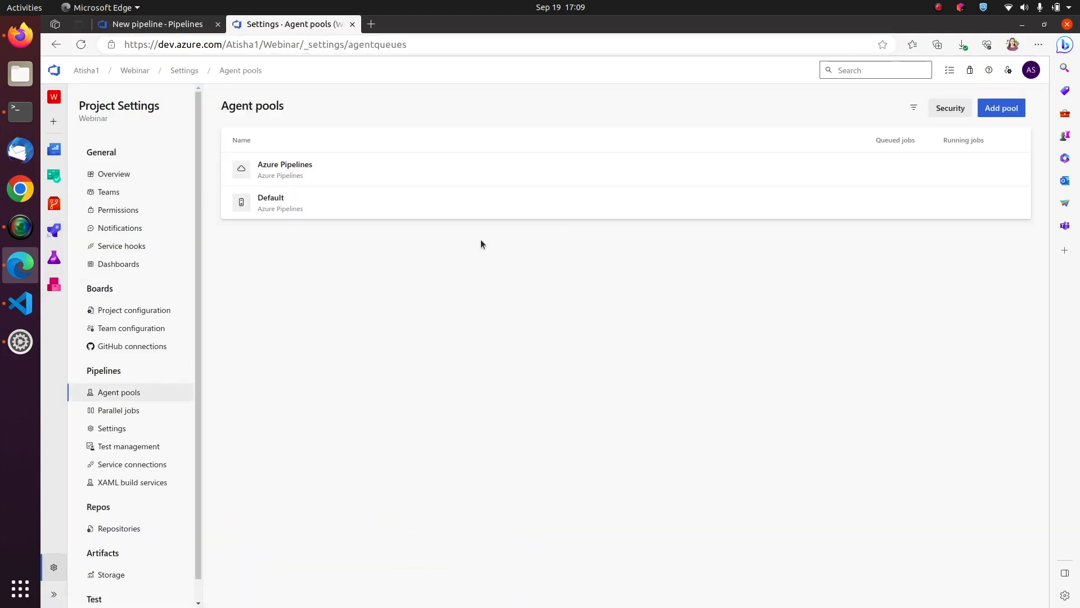
pyautogui.click(271, 201)
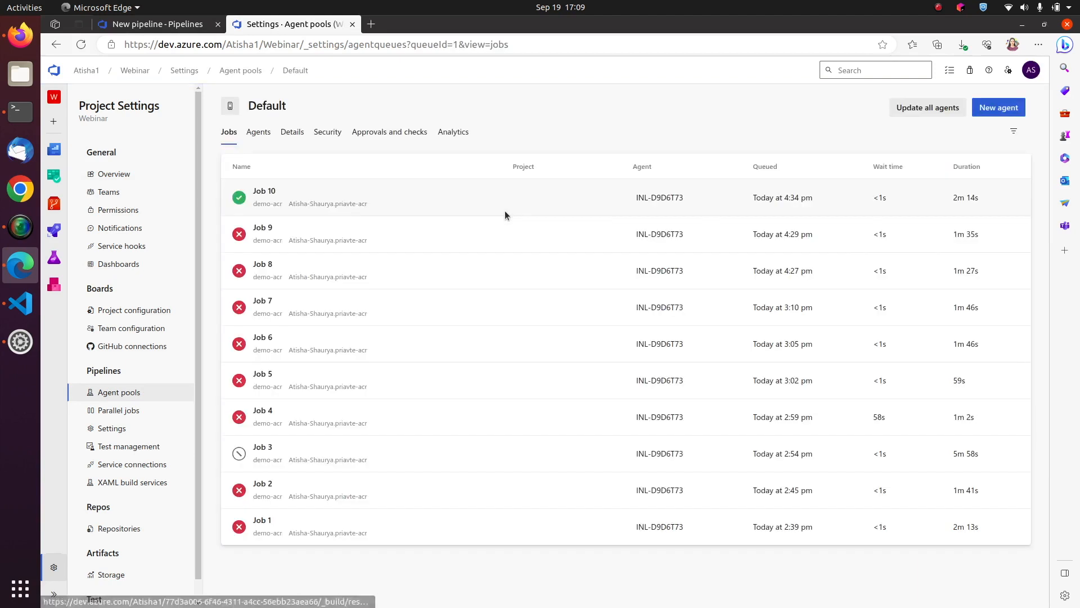
# Start adding a new agent and show the Linux self-hosted setup instructions
pyautogui.click(998, 108)
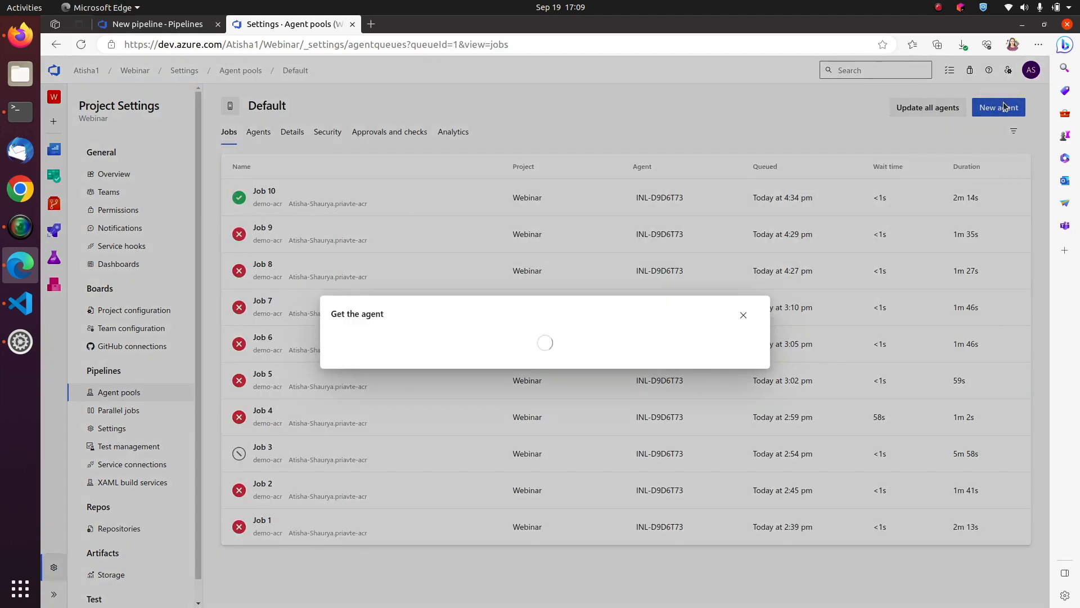
pyautogui.click(680, 115)
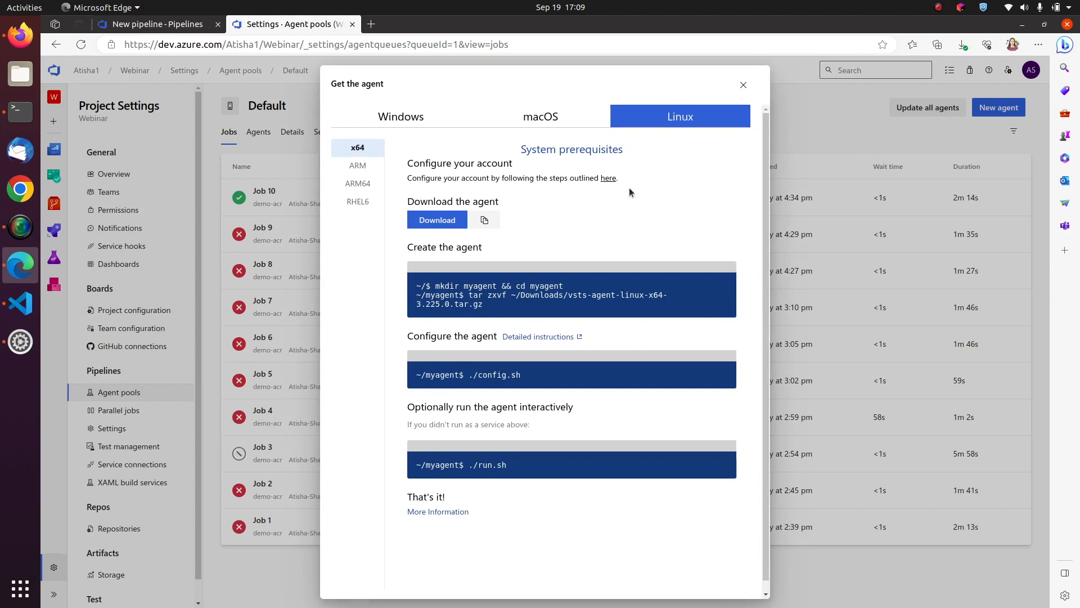
pyautogui.click(436, 219)
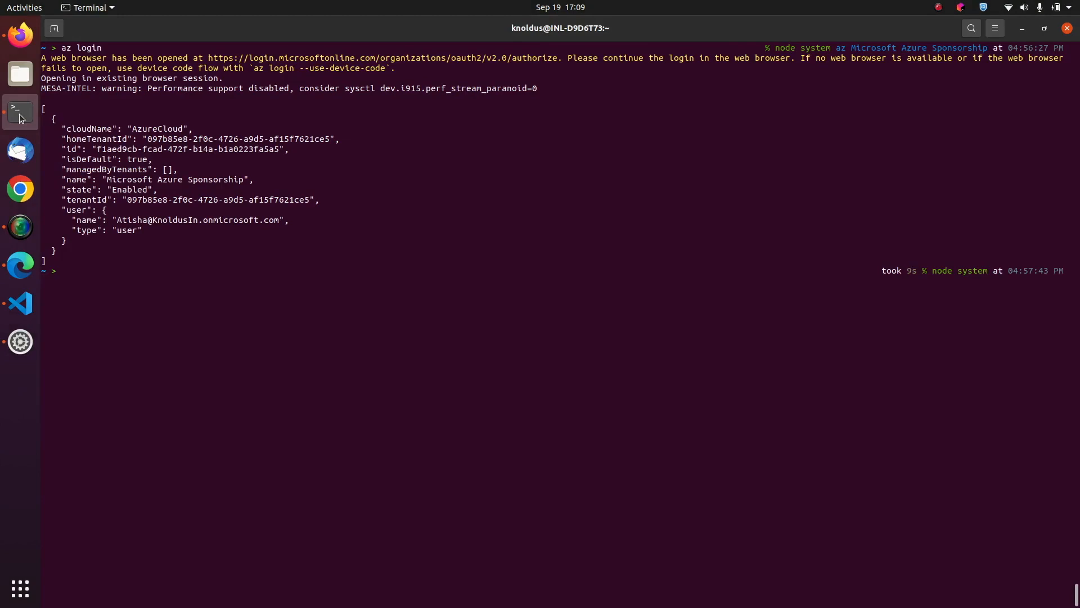
# Create and enter the myagent folder, then locate the downloaded vsts-agent-linux-x64 tarball
pyautogui.write('mkdir myagent && cd myagent')
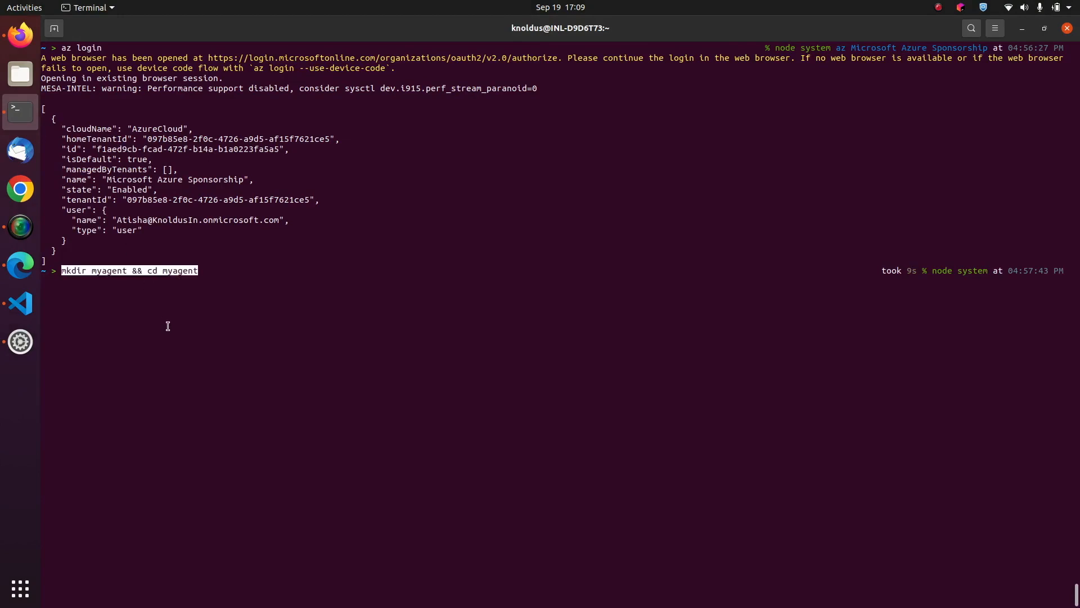
pyautogui.press('Return')
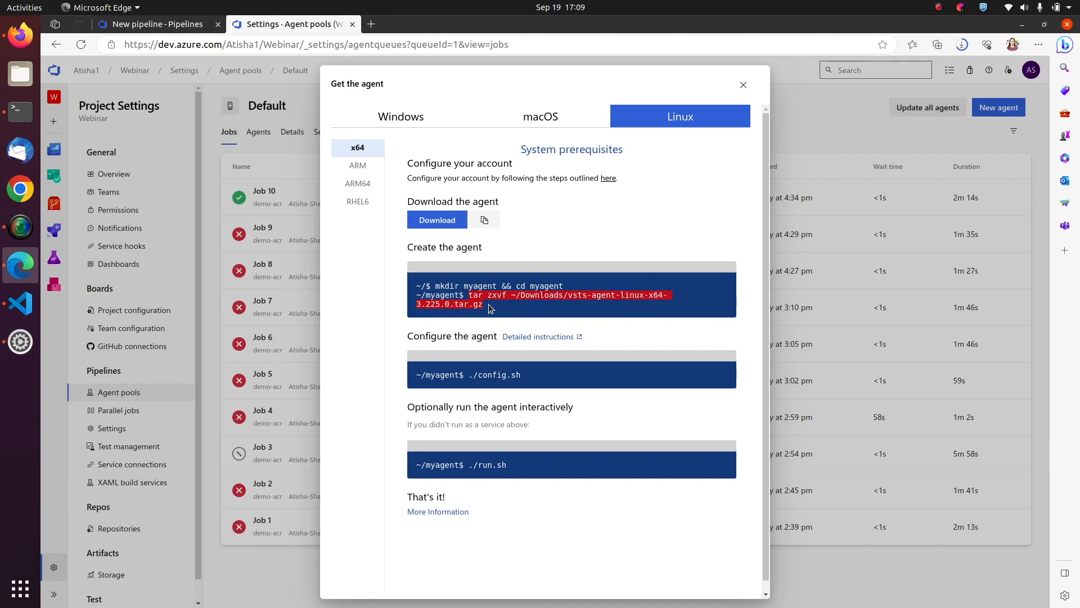
pyautogui.moveTo(747, 149)
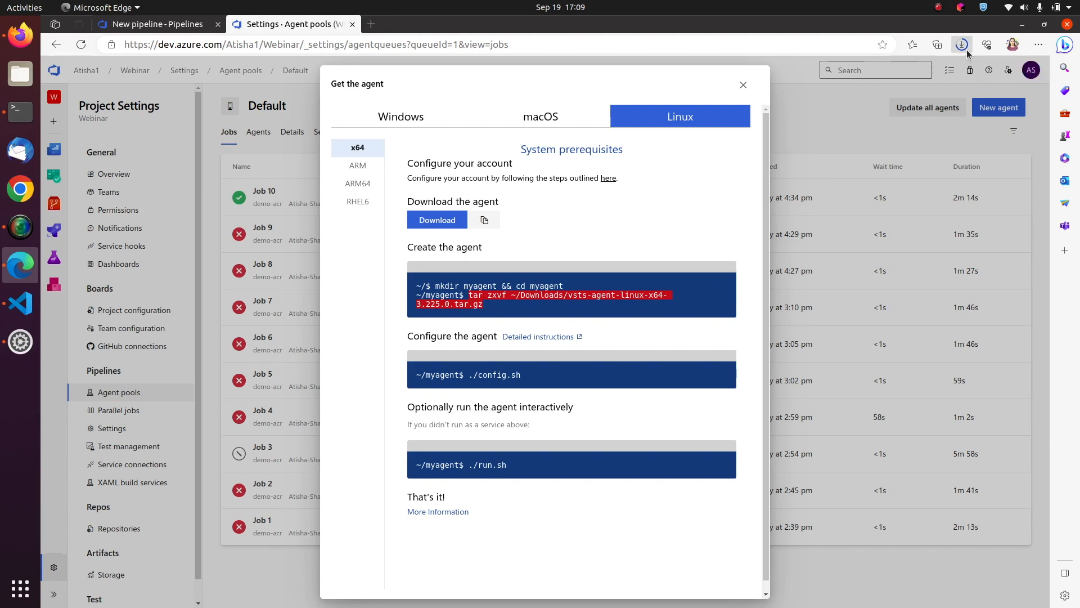
pyautogui.click(961, 44)
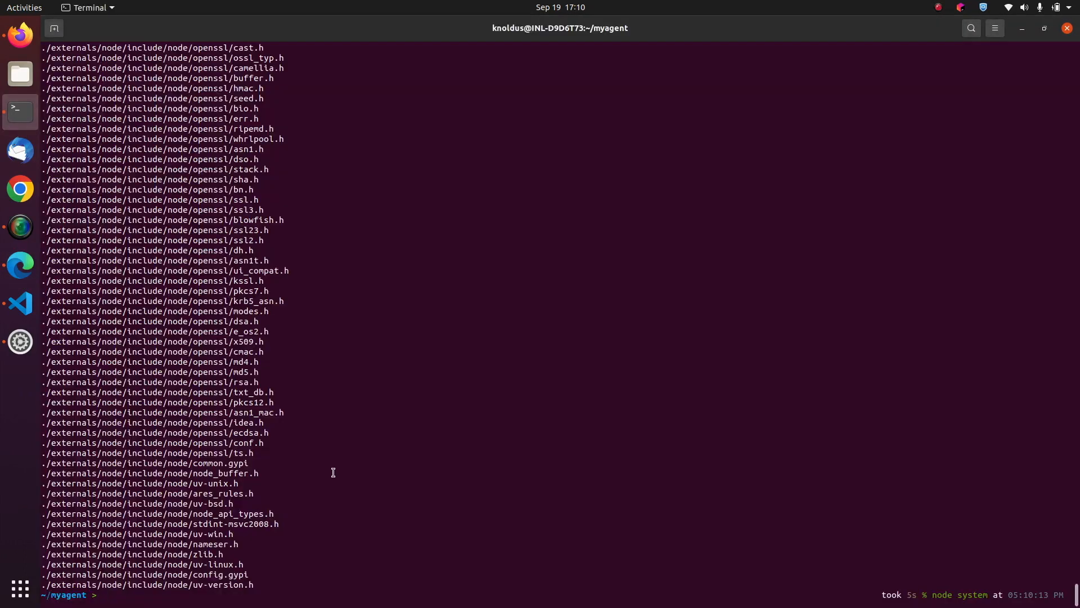
# Run ./config.sh and answer y to accept the license agreement
pyautogui.write('./config.sh')
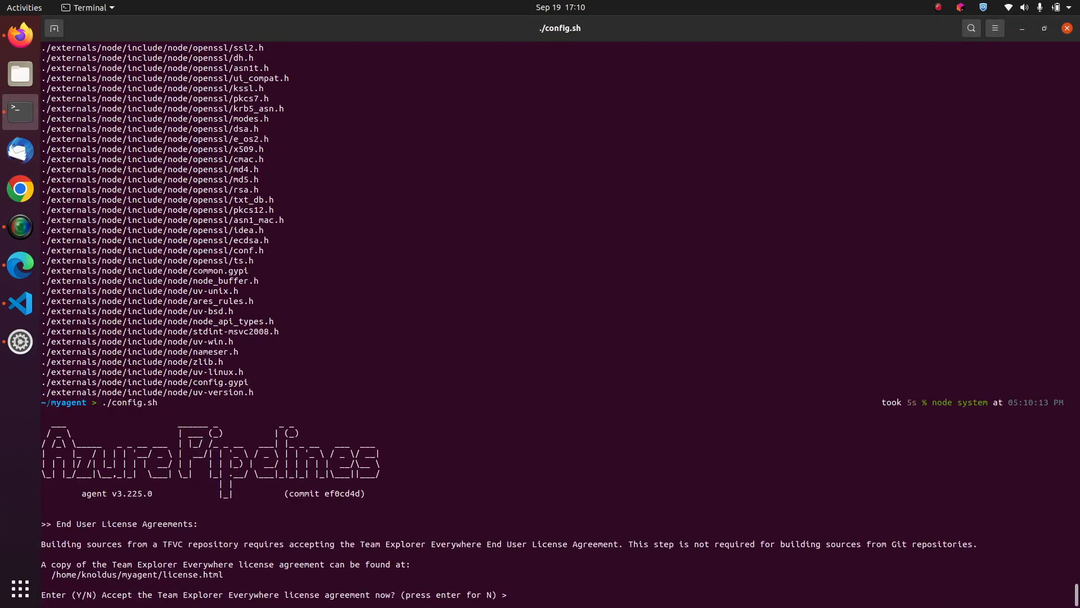
pyautogui.write('y')
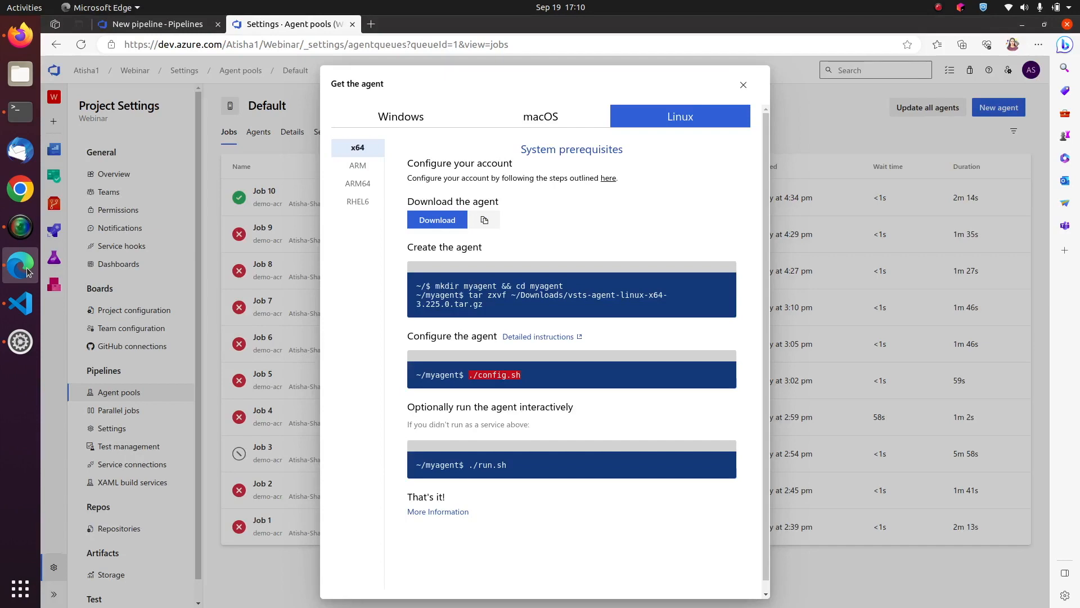
pyautogui.moveTo(193, 165)
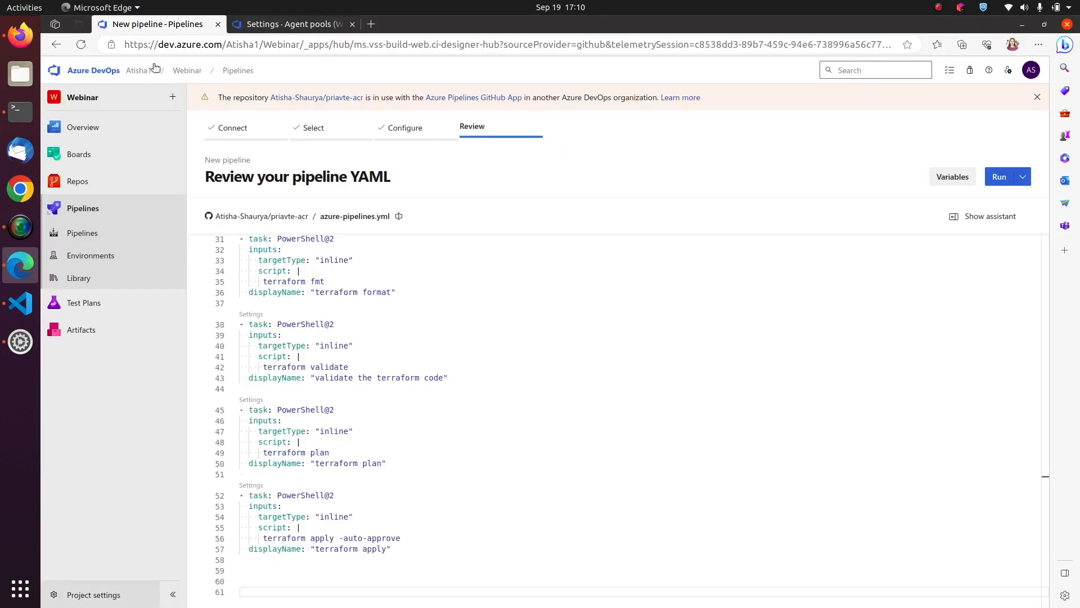
pyautogui.click(370, 23)
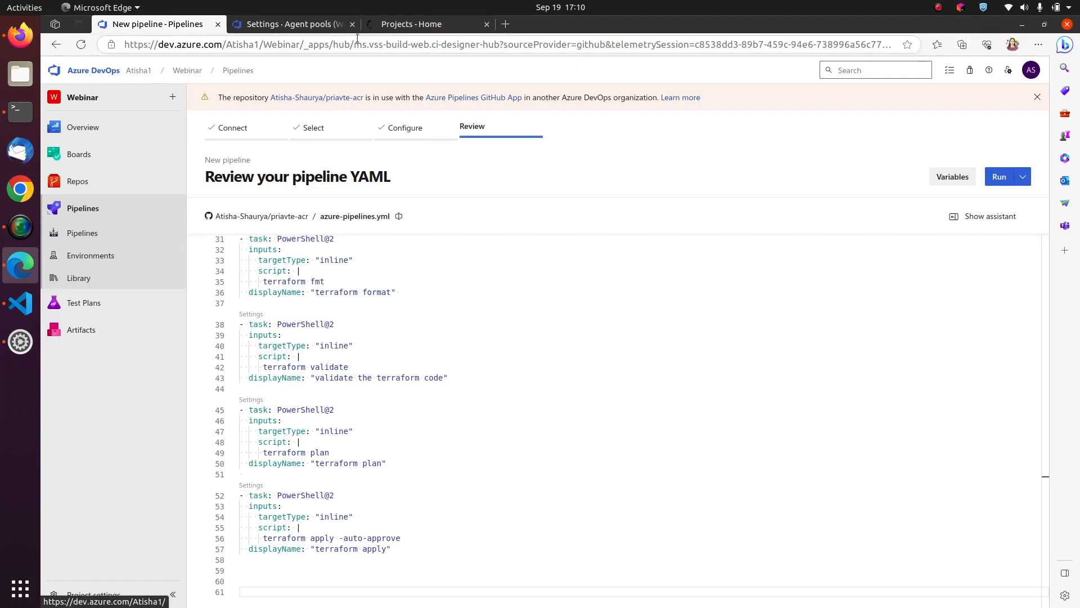
pyautogui.click(412, 23)
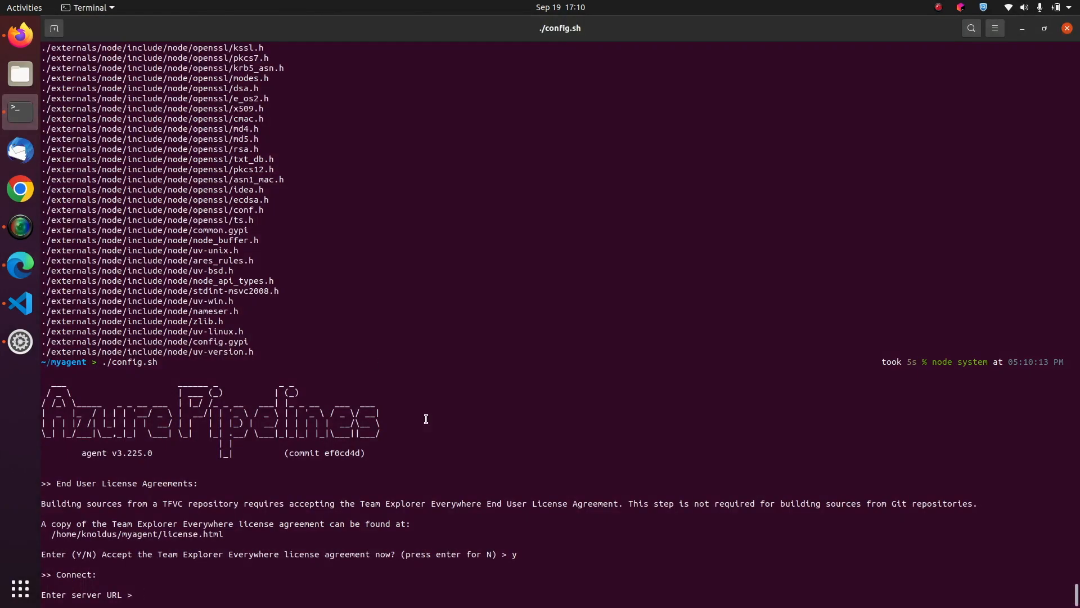
pyautogui.write('https://dev.azure.com/Atisha1/')
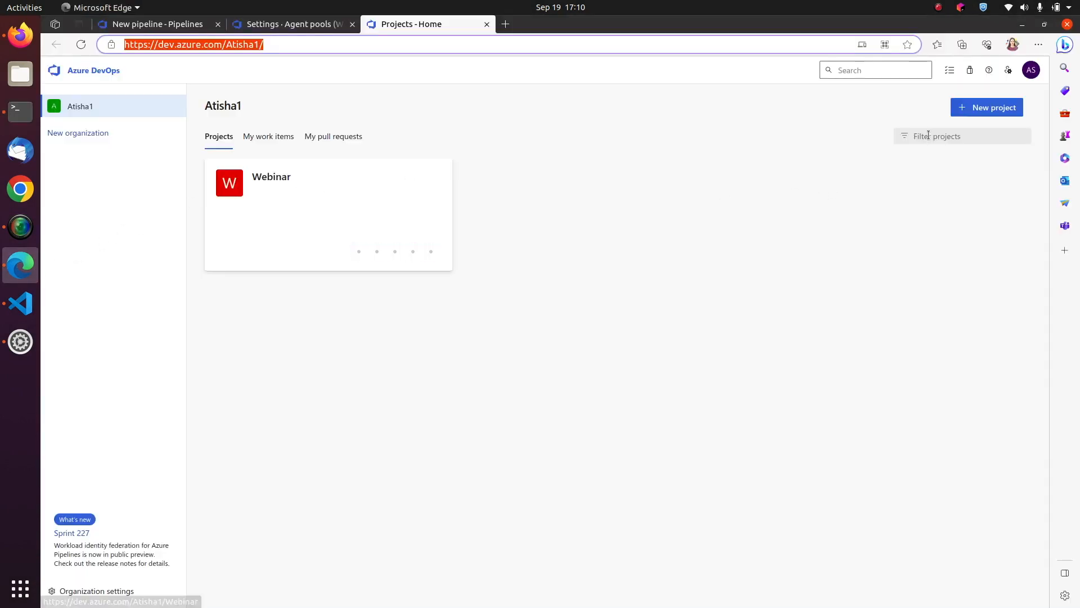
# Go to User settings > Personal access tokens and select the webinar token
pyautogui.click(1008, 70)
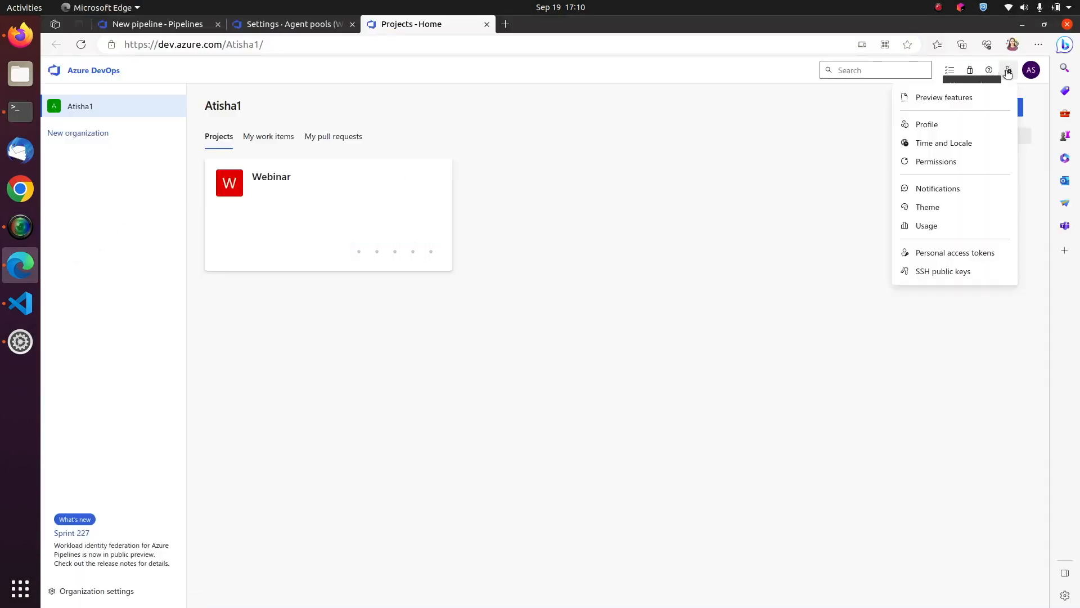
pyautogui.click(955, 252)
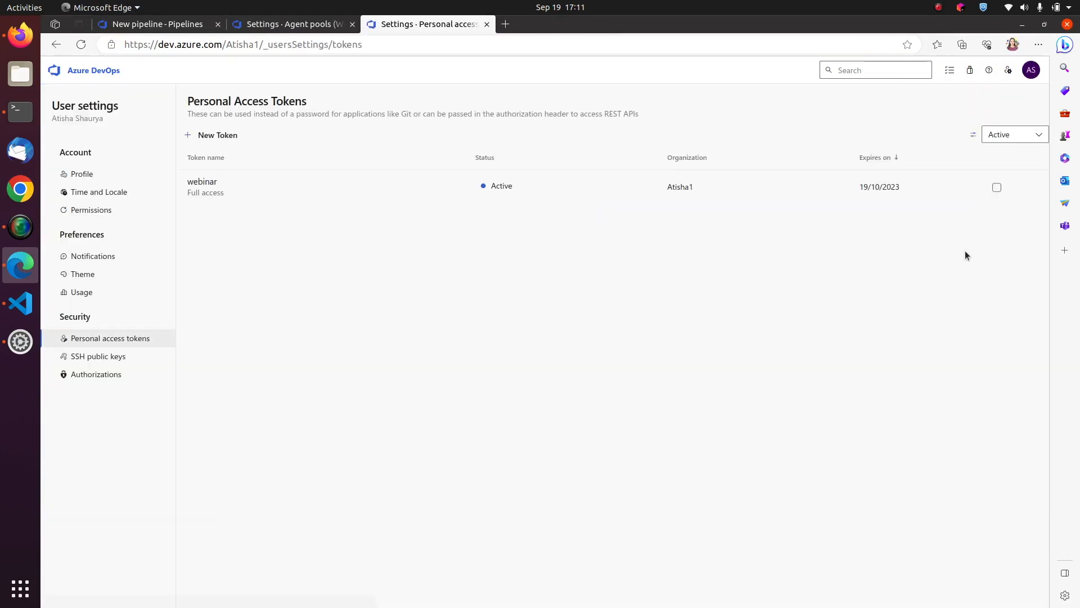
pyautogui.click(997, 187)
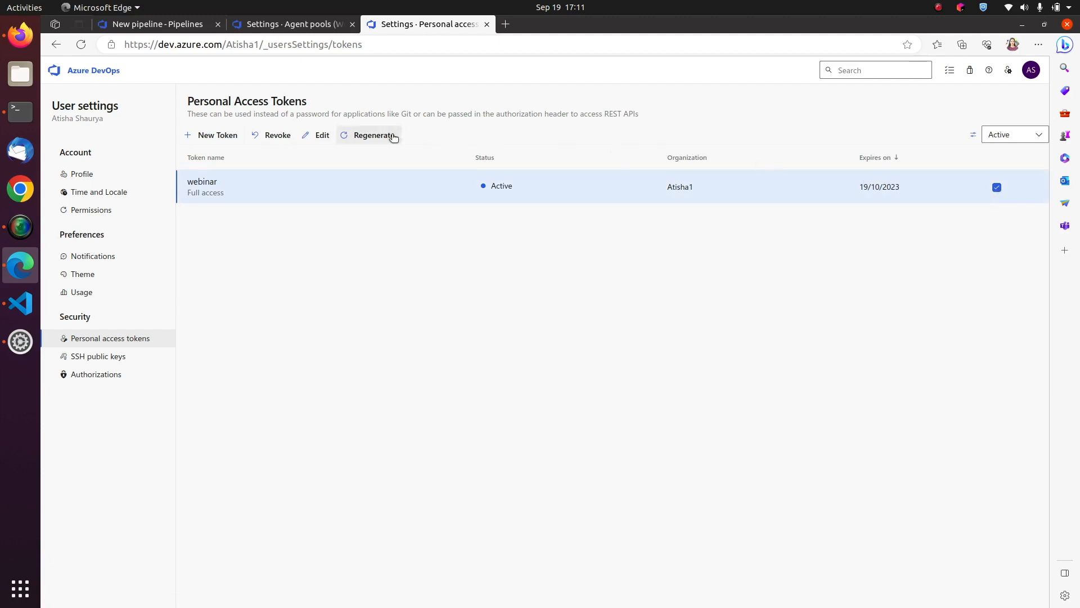
# Regenerate the webinar token, confirm, and copy its new value
pyautogui.click(373, 134)
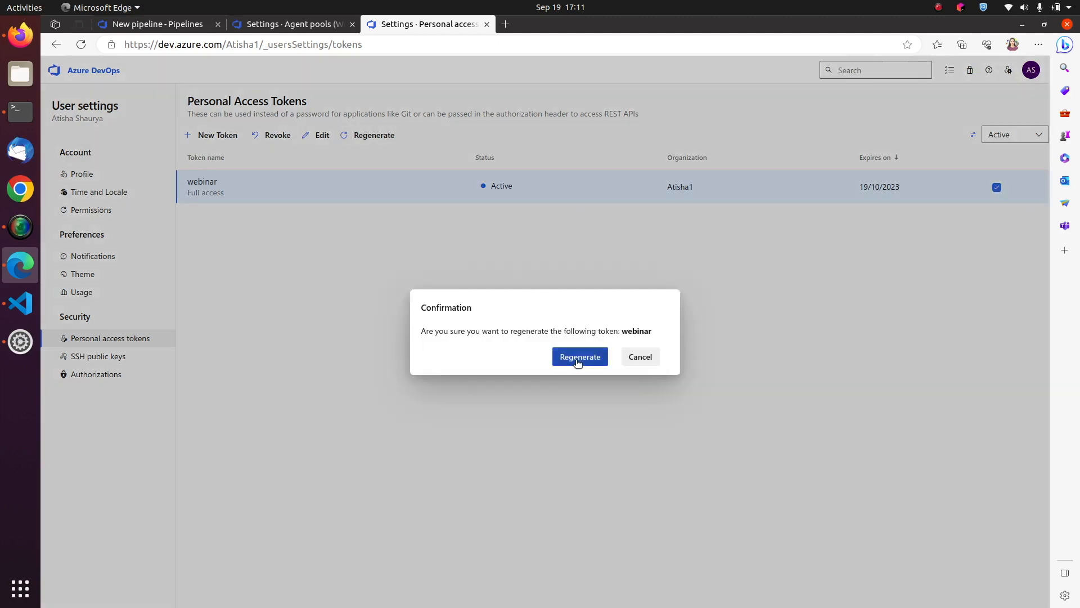
pyautogui.click(580, 356)
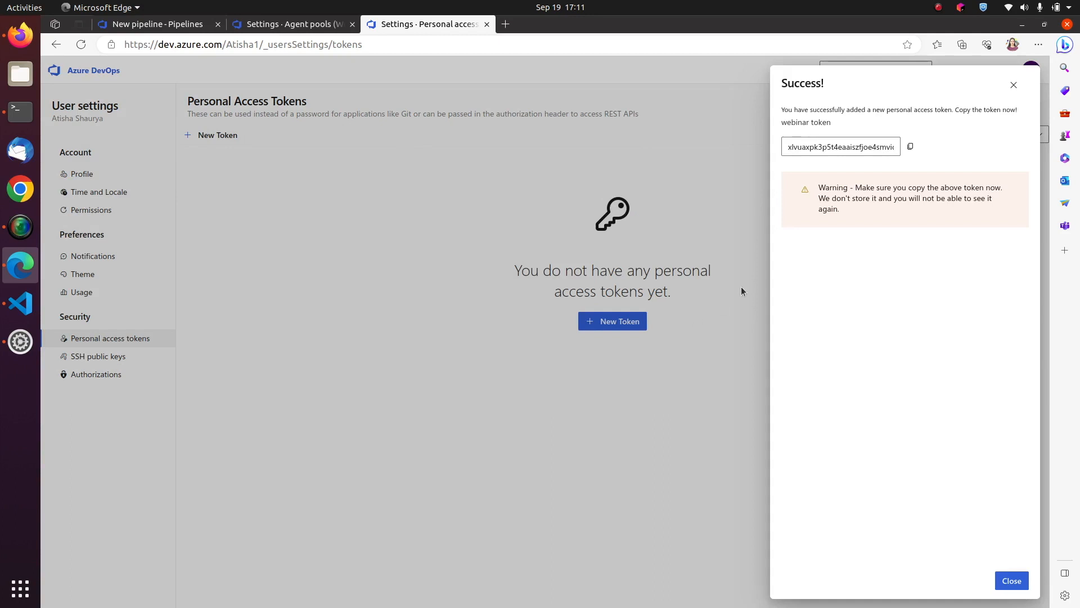
pyautogui.click(910, 146)
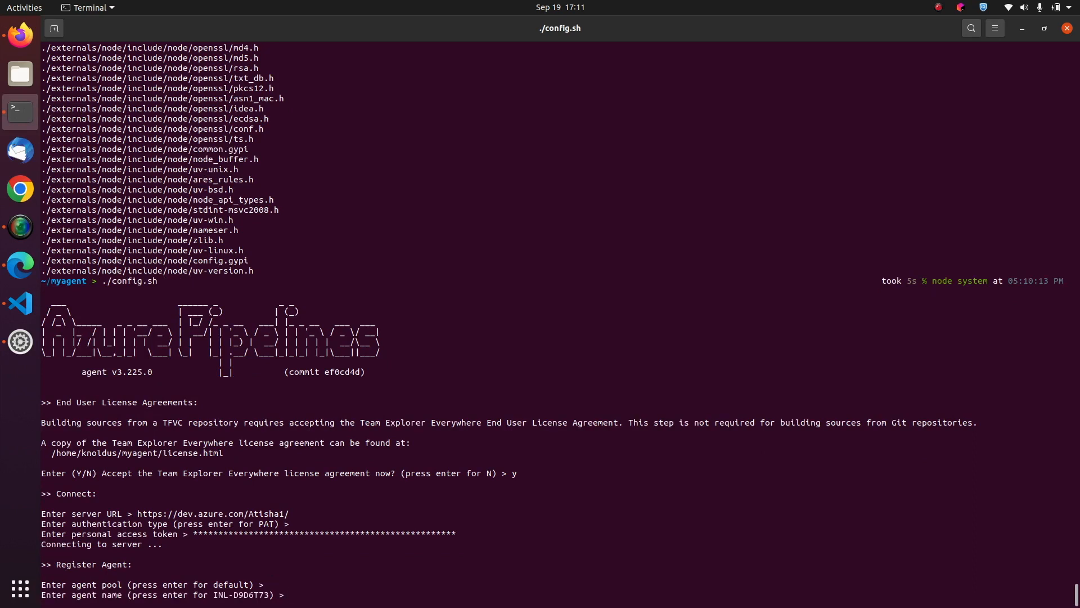
# Accept the default agent name and answer y to replace the existing agent in the Default pool
pyautogui.press('Return')
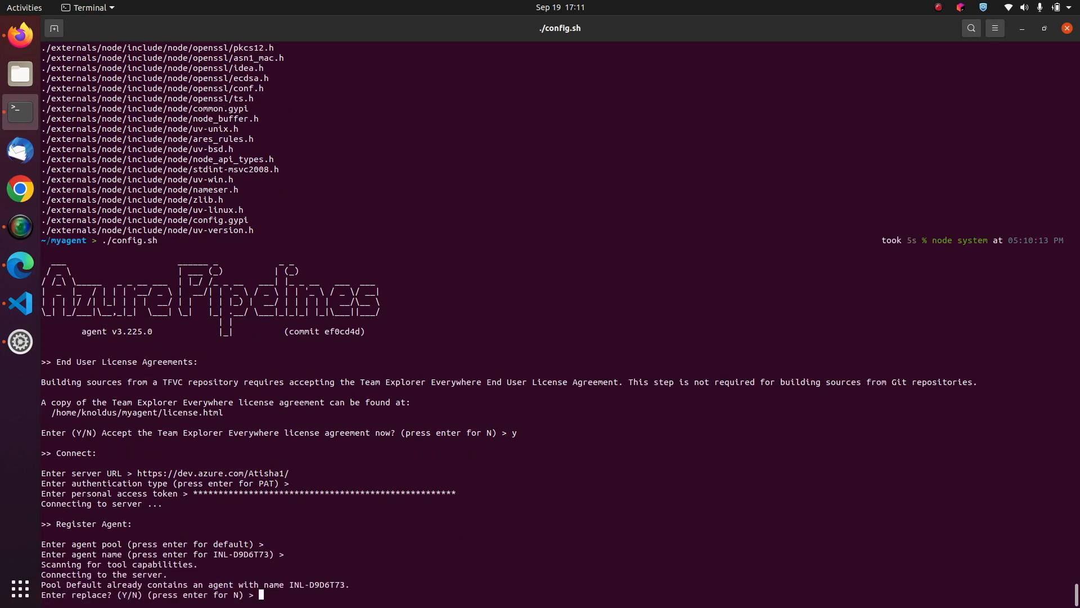
pyautogui.write('y')
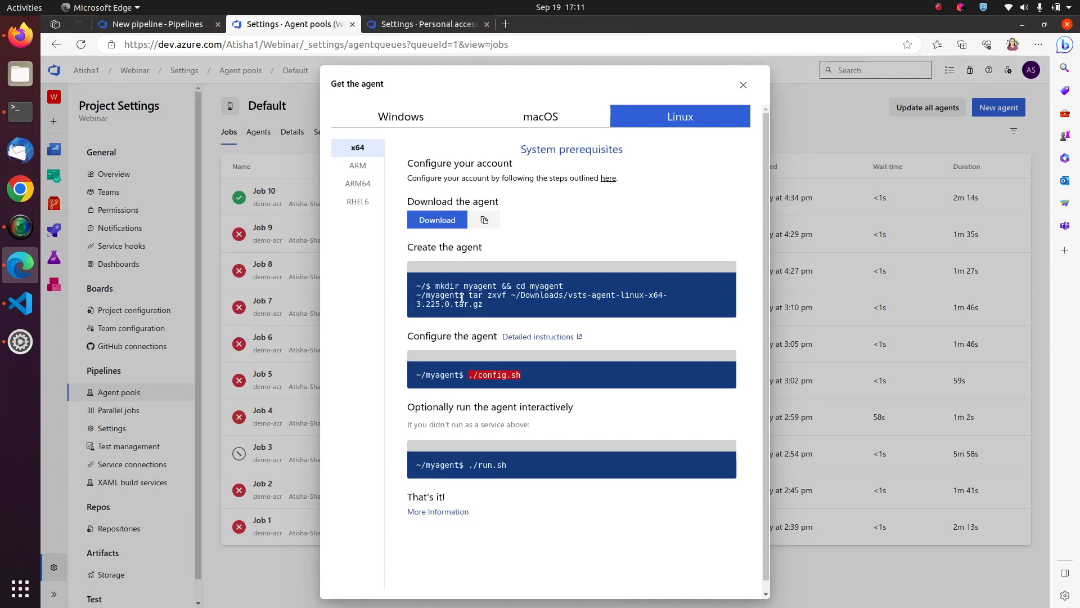
pyautogui.moveTo(516, 474)
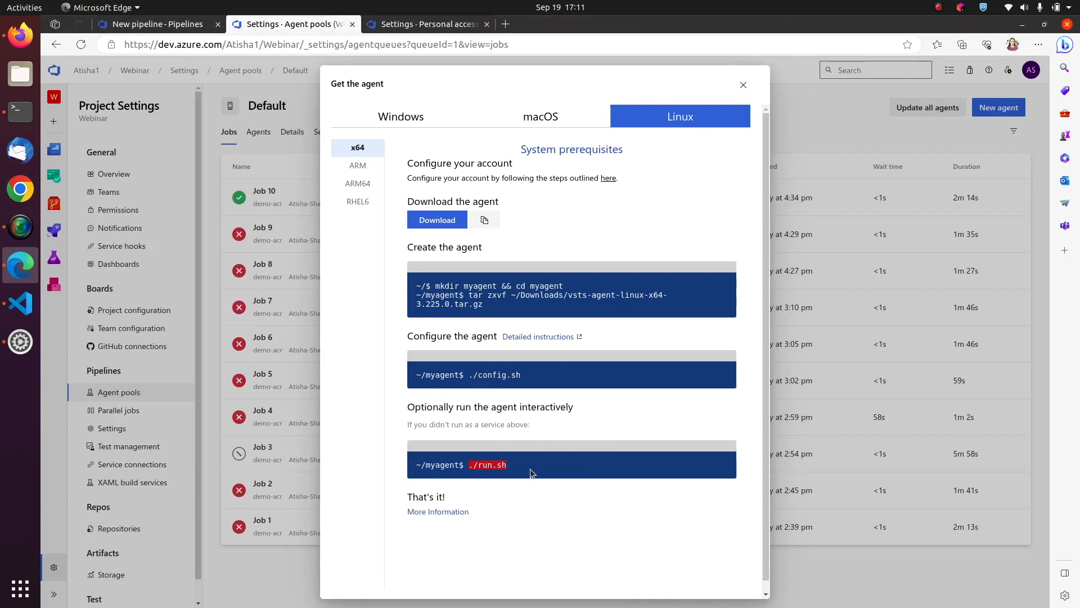
pyautogui.moveTo(19, 112)
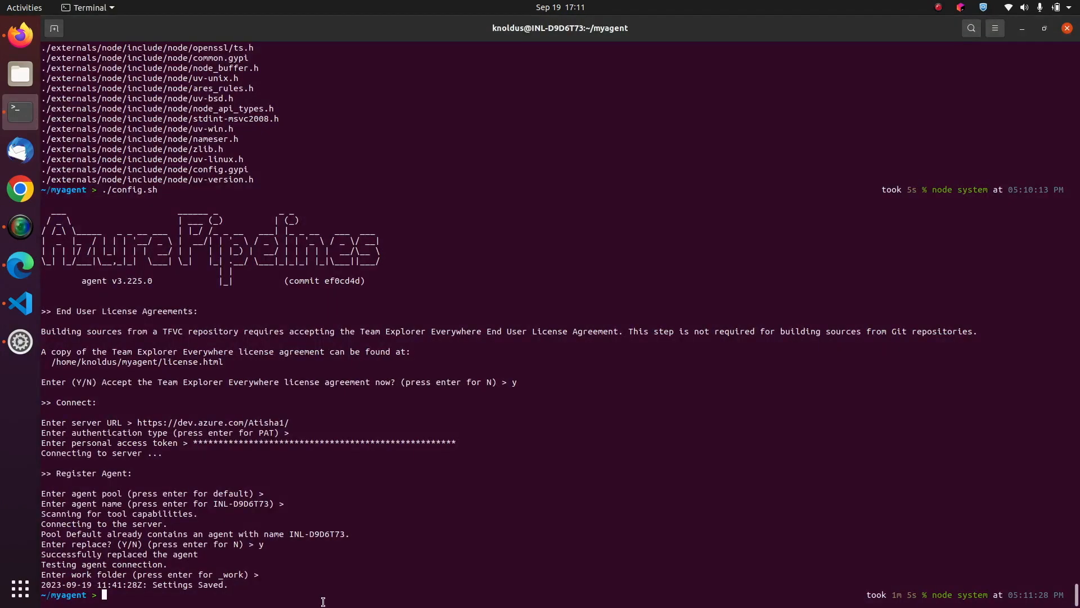
# Run ./run.sh so the agent connects to the server and listens for jobs
pyautogui.write('./run.sh')
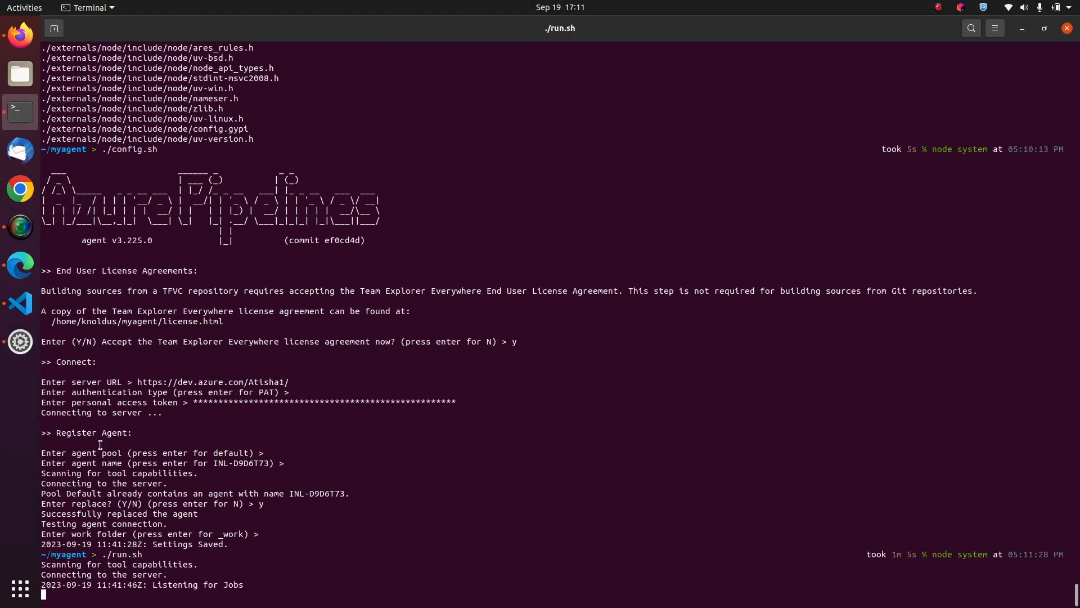
pyautogui.moveTo(20, 263)
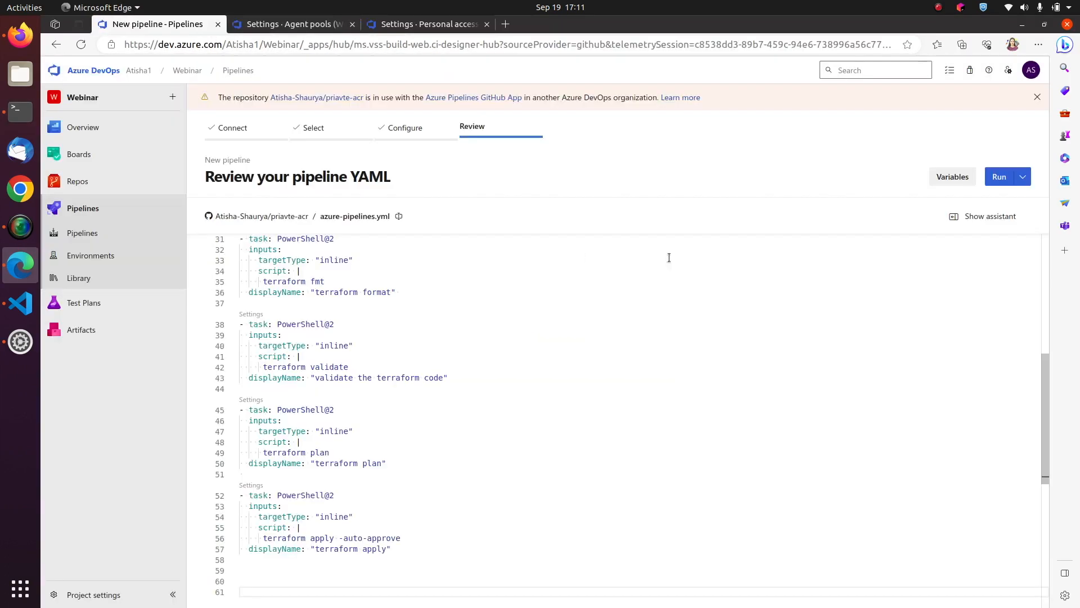
pyautogui.moveTo(999, 177)
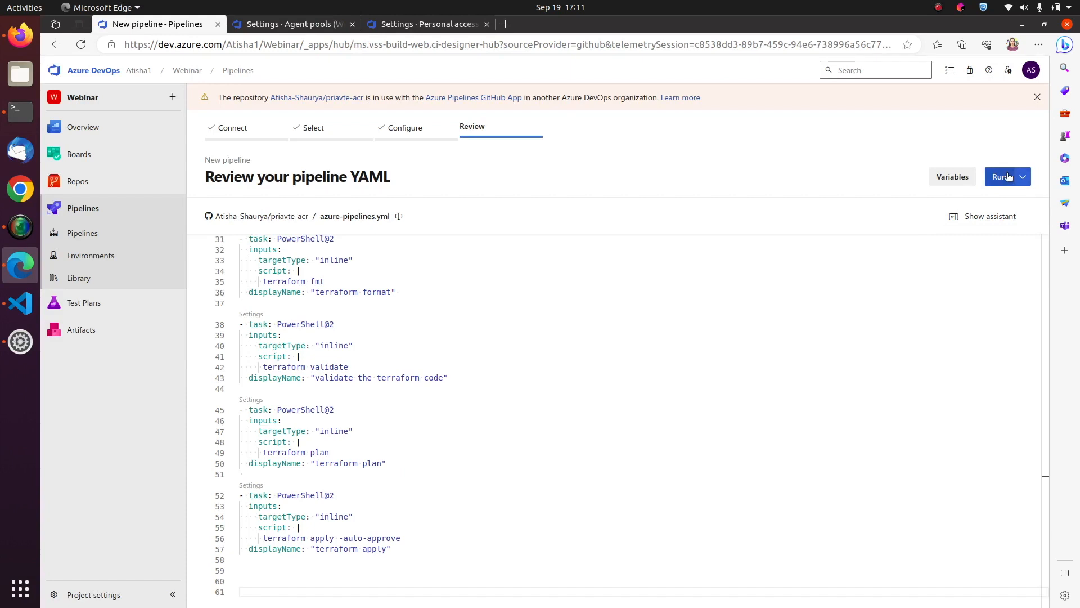
# Run the demo-acr pipeline, permit its use of the Default pool, and view the running job's logs
pyautogui.click(1003, 177)
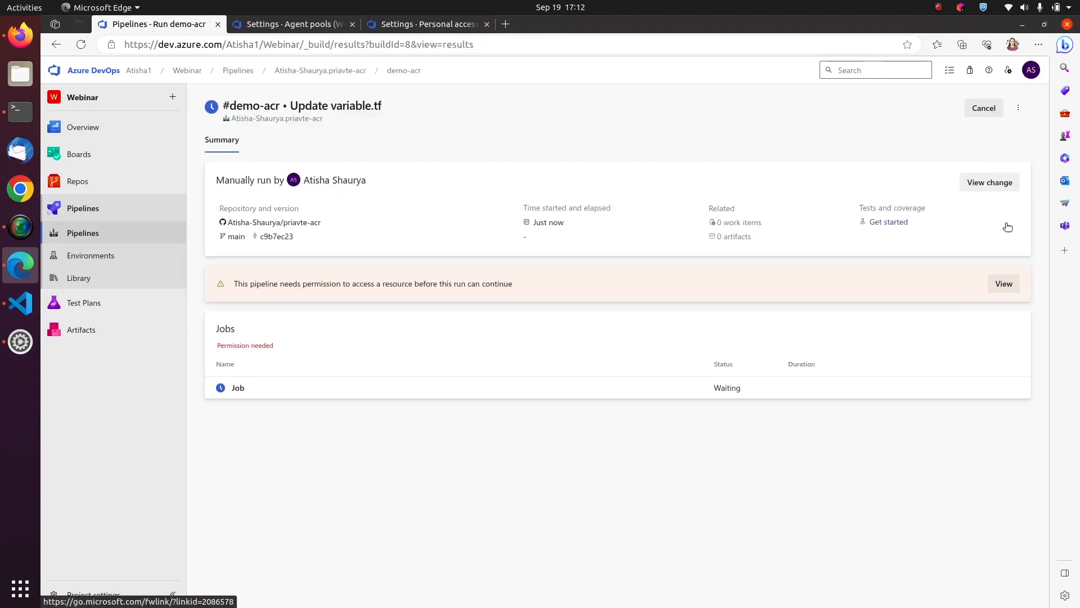
pyautogui.click(1003, 283)
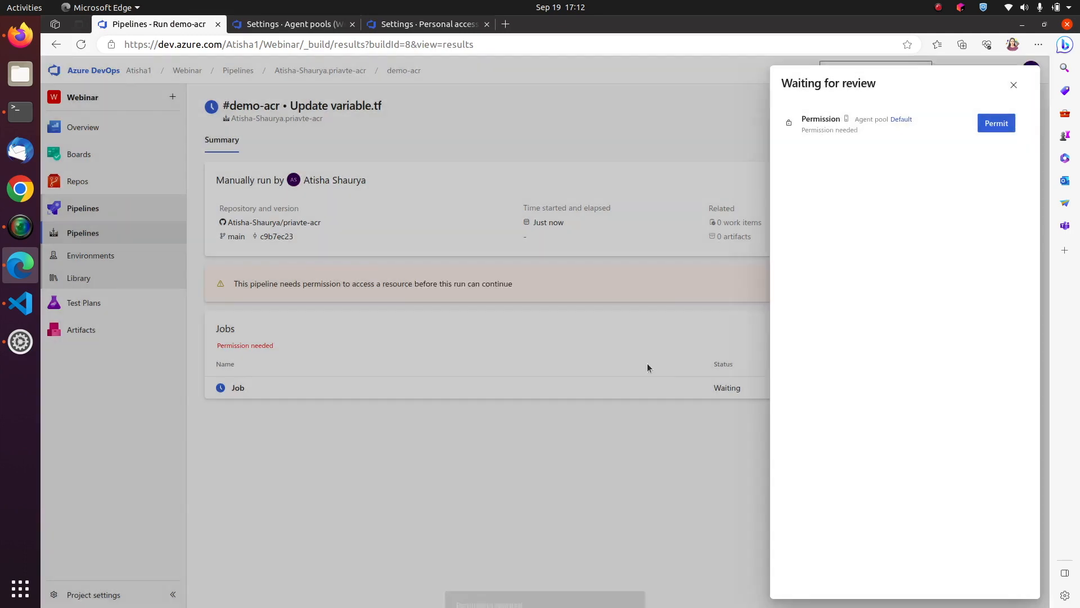
pyautogui.click(996, 123)
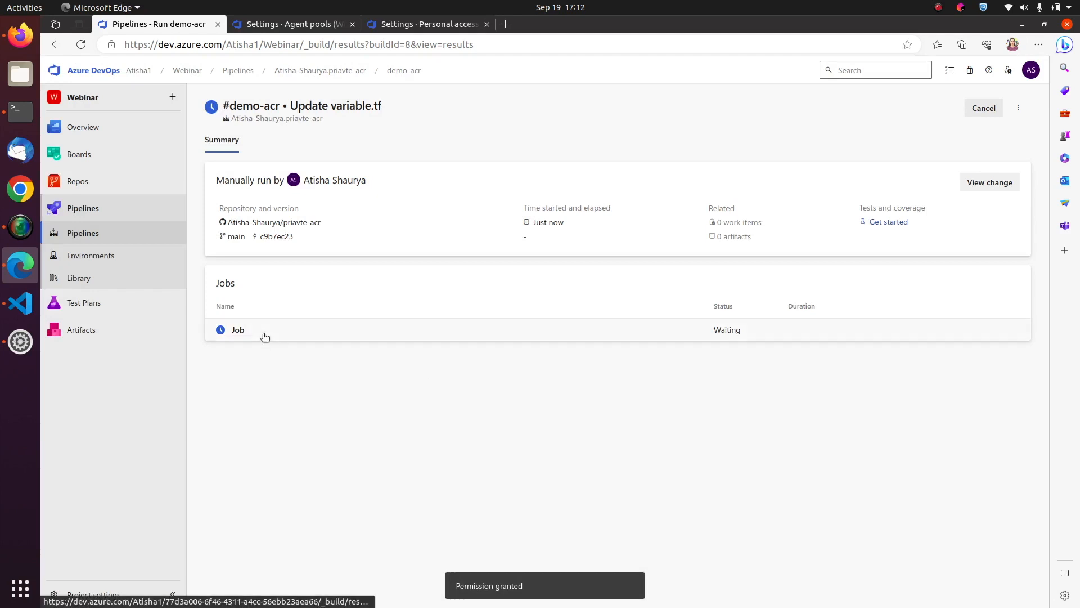
pyautogui.click(238, 330)
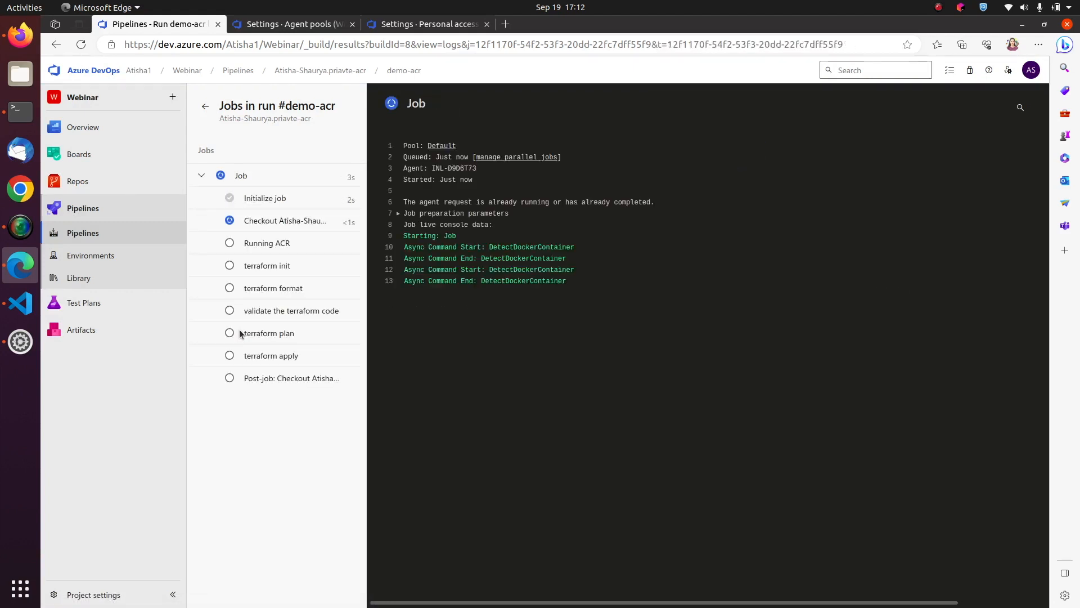
# Follow the Checkout and terraform init step logs, then switch to Visual Studio Code
pyautogui.click(284, 221)
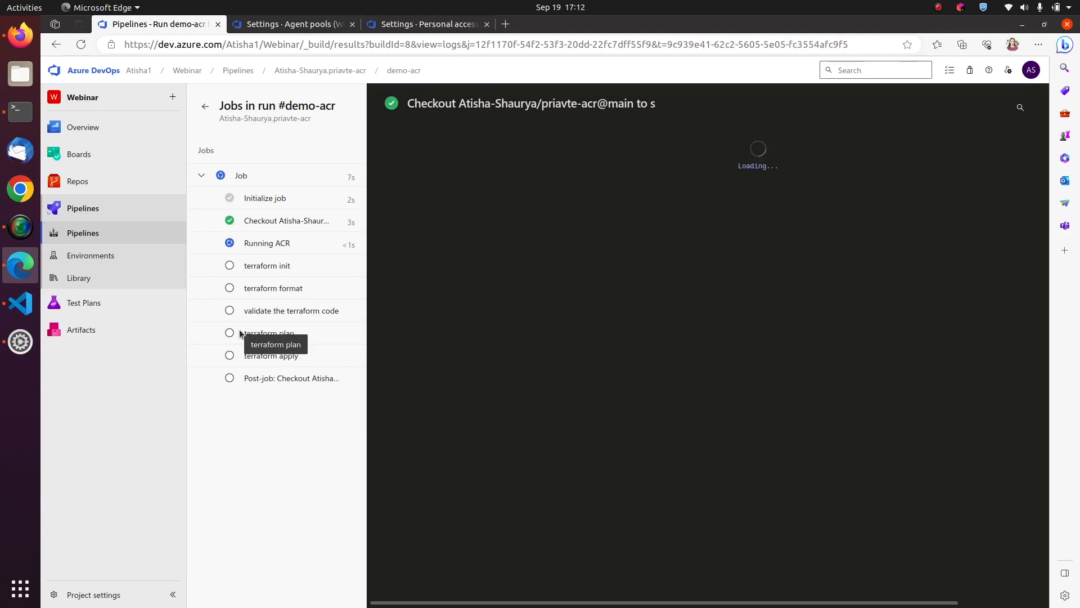
pyautogui.click(266, 265)
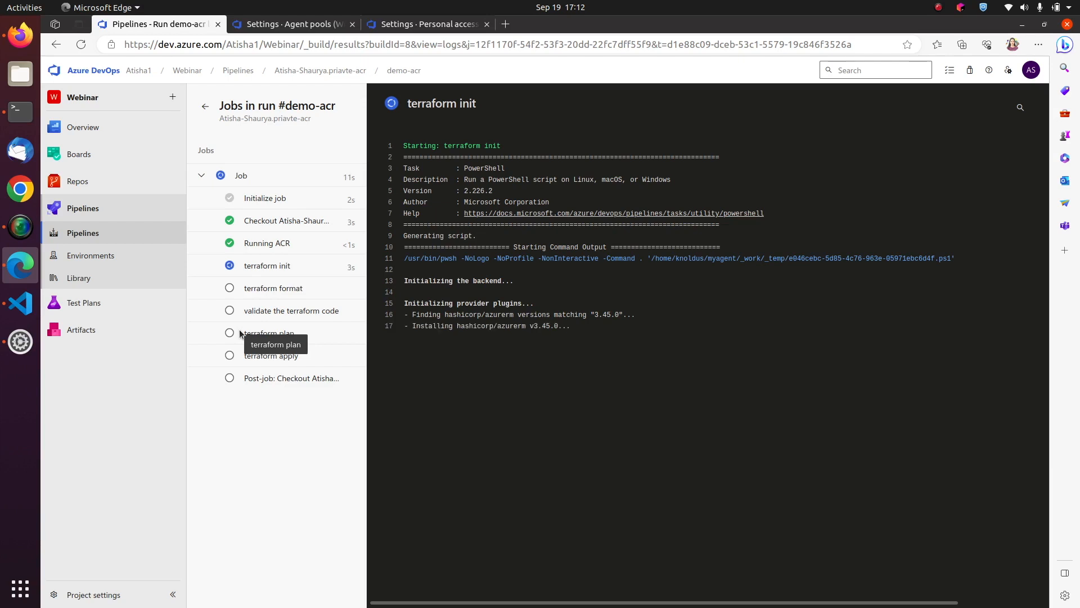
pyautogui.moveTo(201, 284)
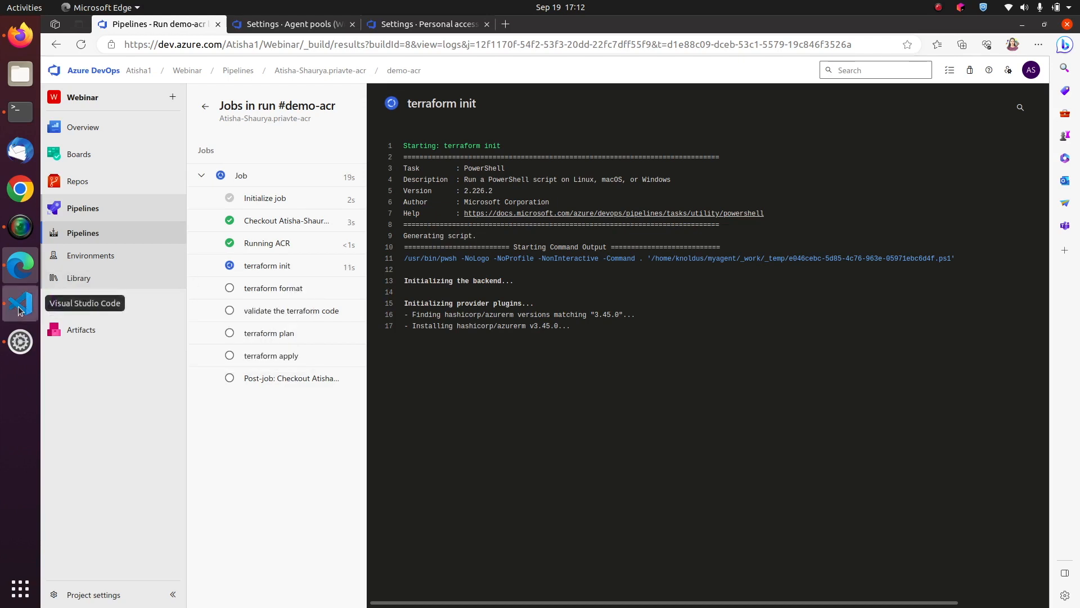
pyautogui.click(19, 303)
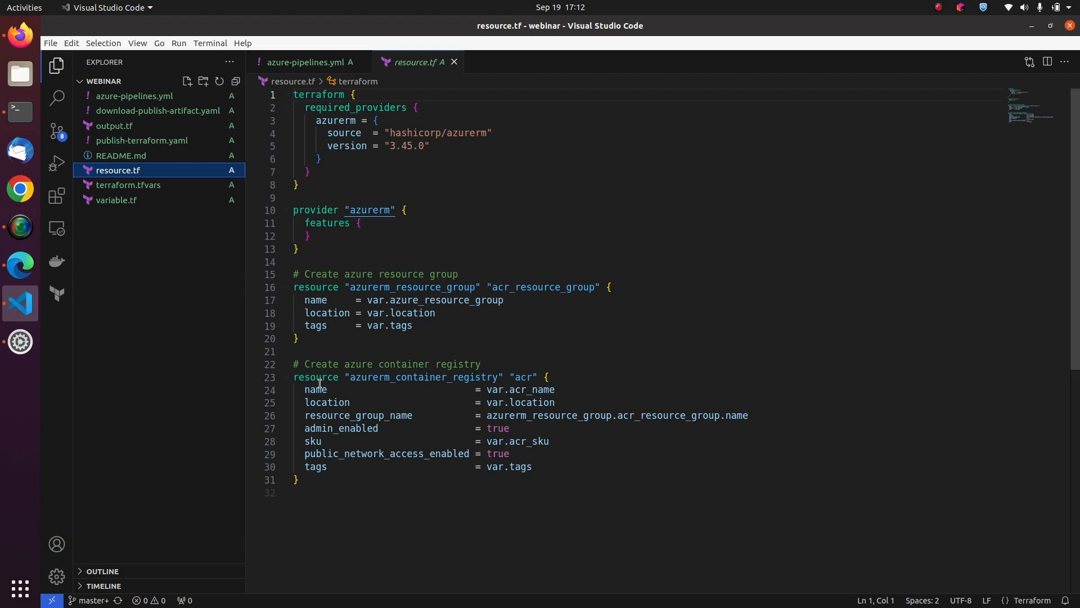
pyautogui.moveTo(327, 403)
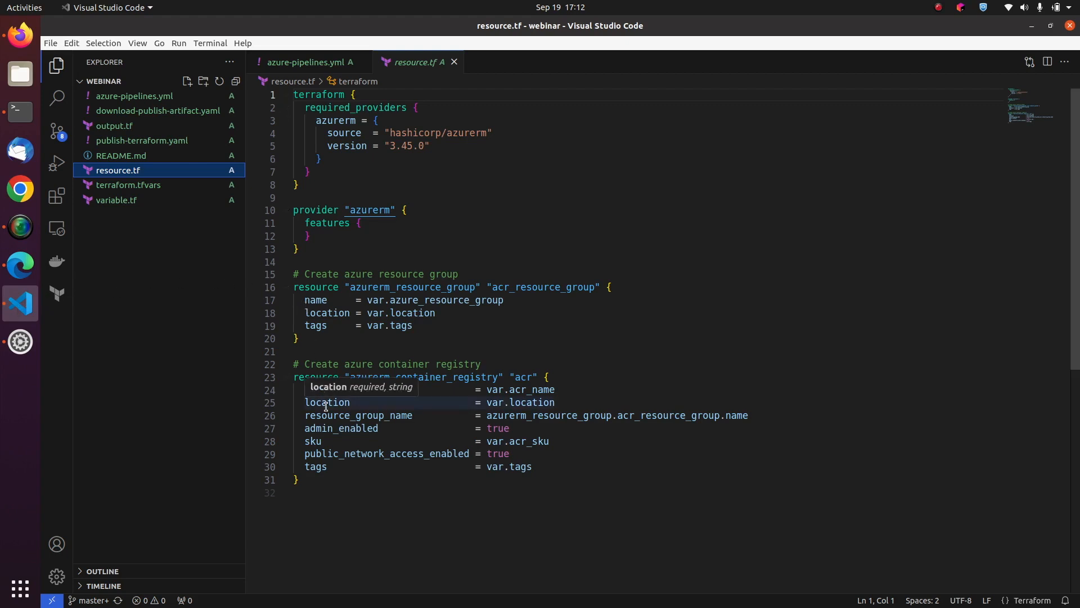
pyautogui.moveTo(361, 427)
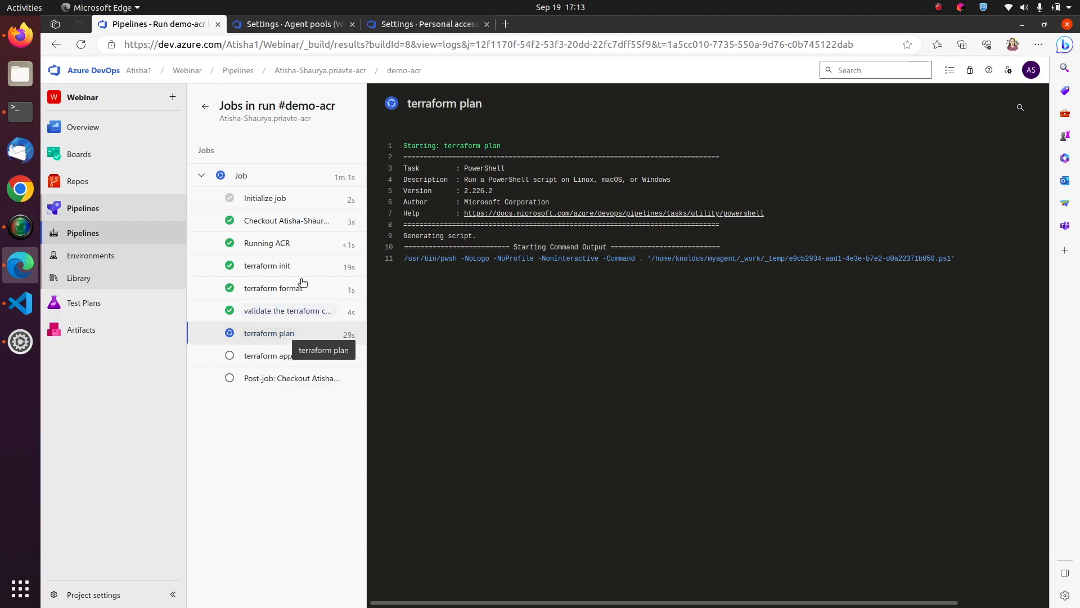
# Review the Checkout, Running ACR, terraform init, format, validate and plan step logs in turn
pyautogui.click(285, 221)
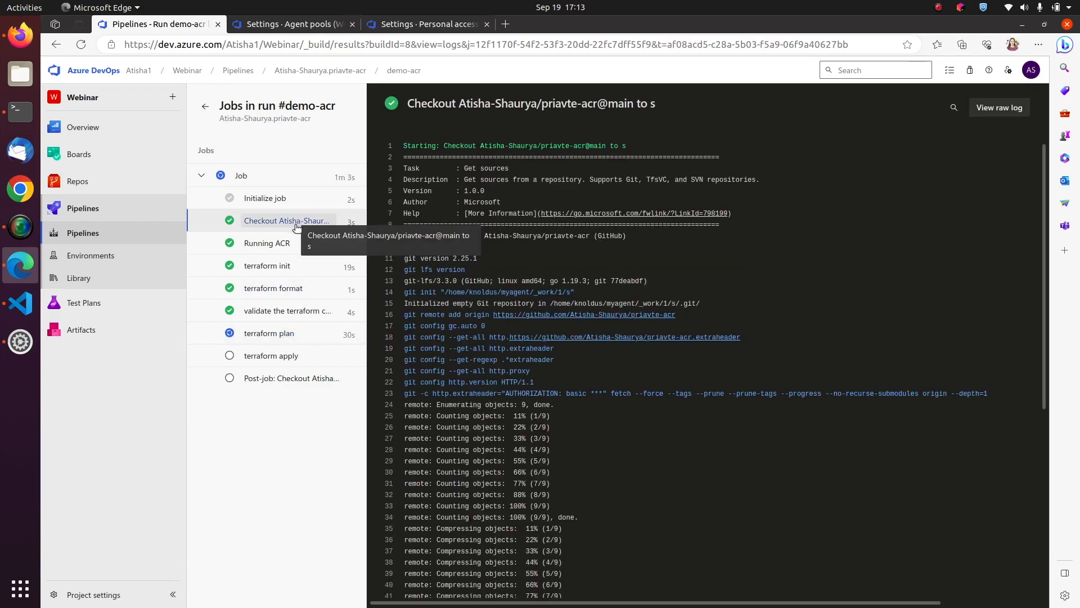
pyautogui.click(267, 243)
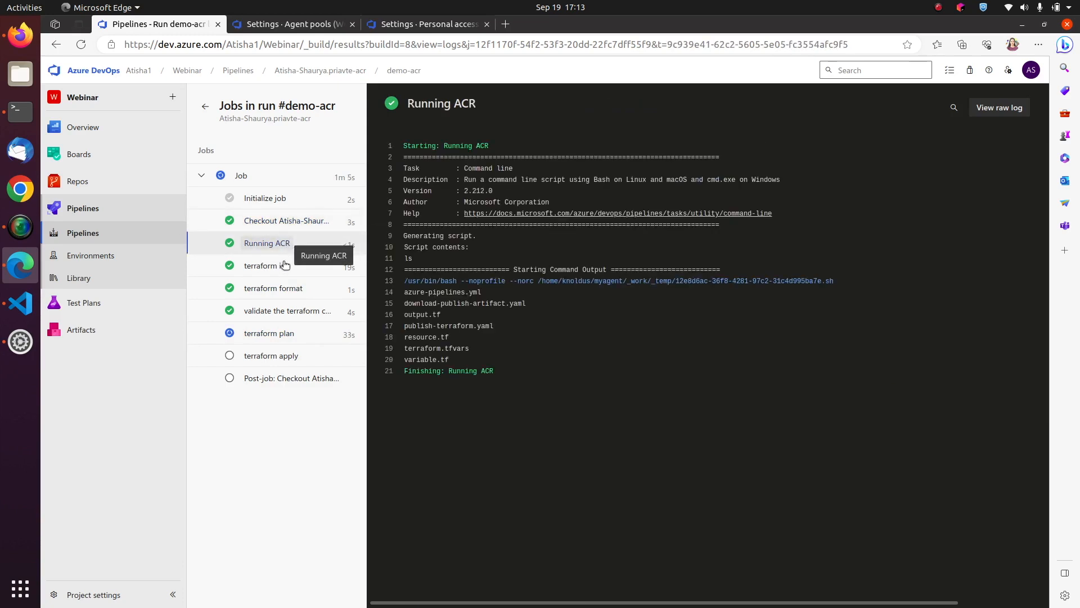
pyautogui.click(266, 265)
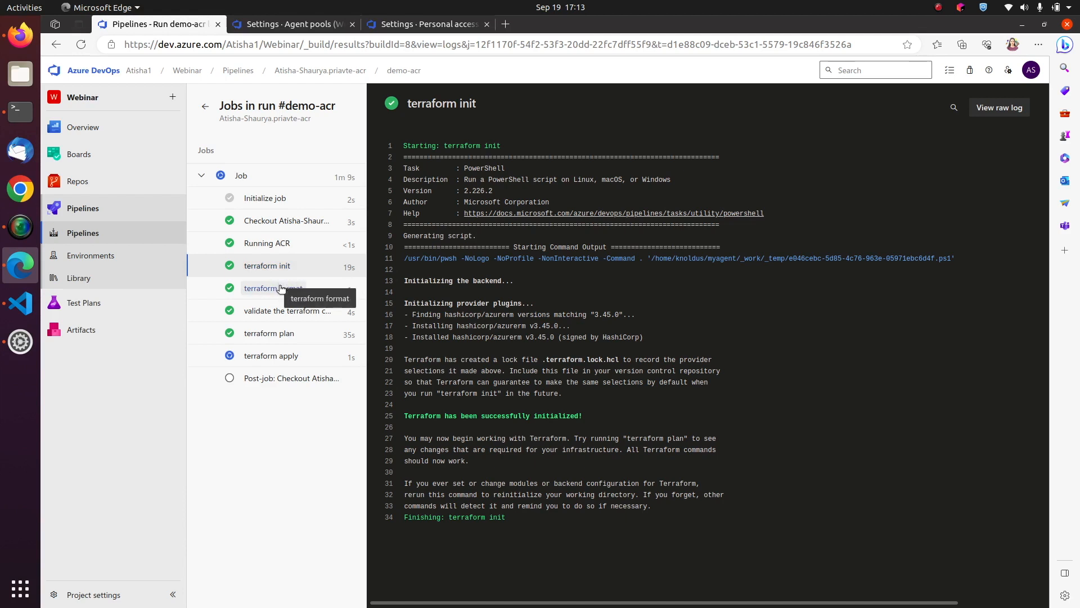
pyautogui.click(272, 288)
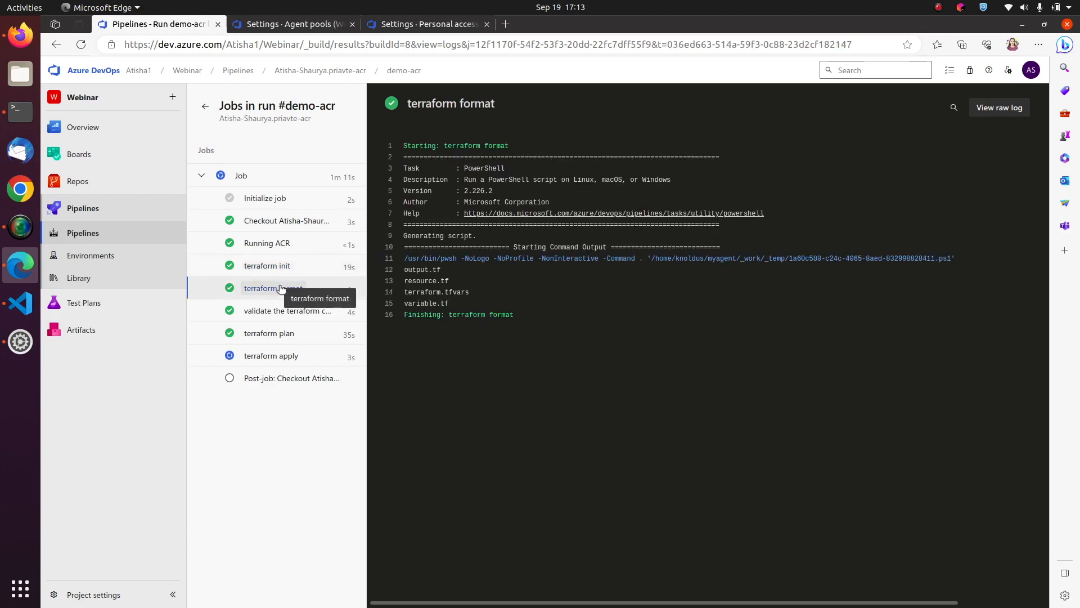
pyautogui.click(286, 311)
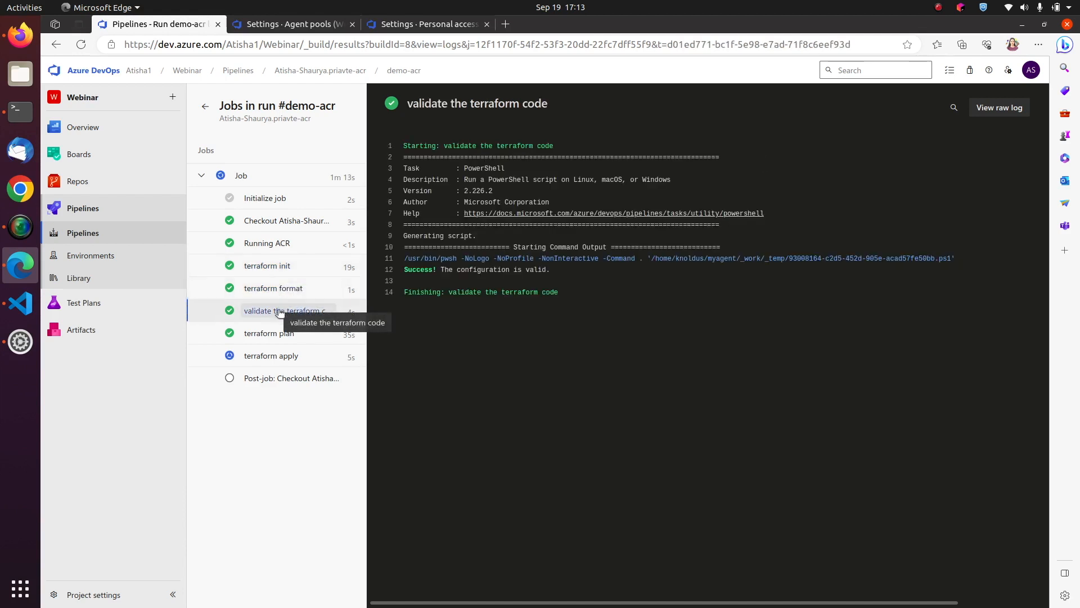
pyautogui.click(267, 333)
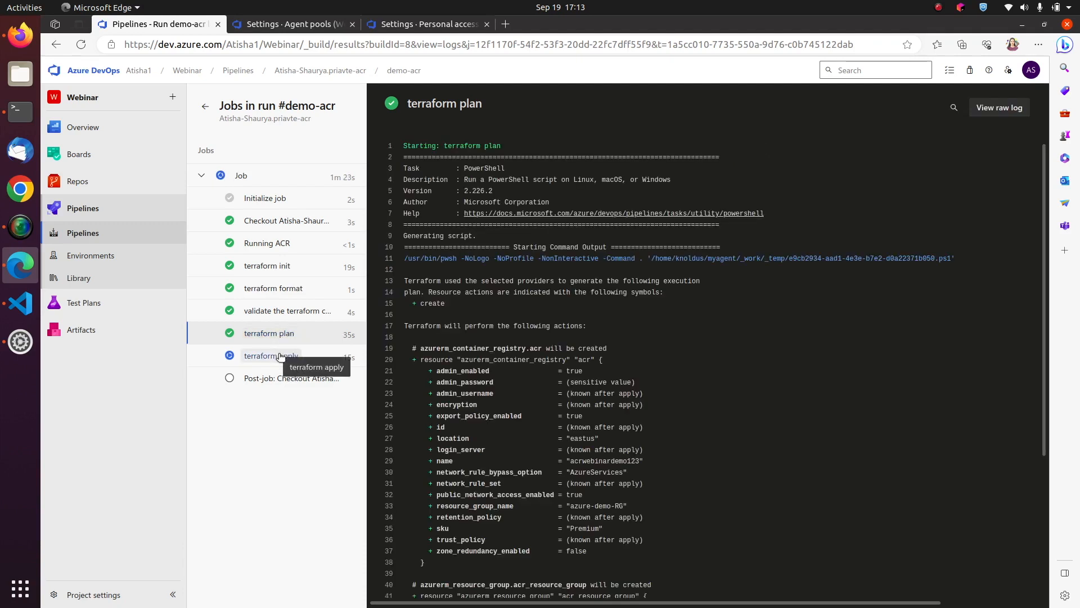
# Follow the live log of the running terraform apply step
pyautogui.click(271, 356)
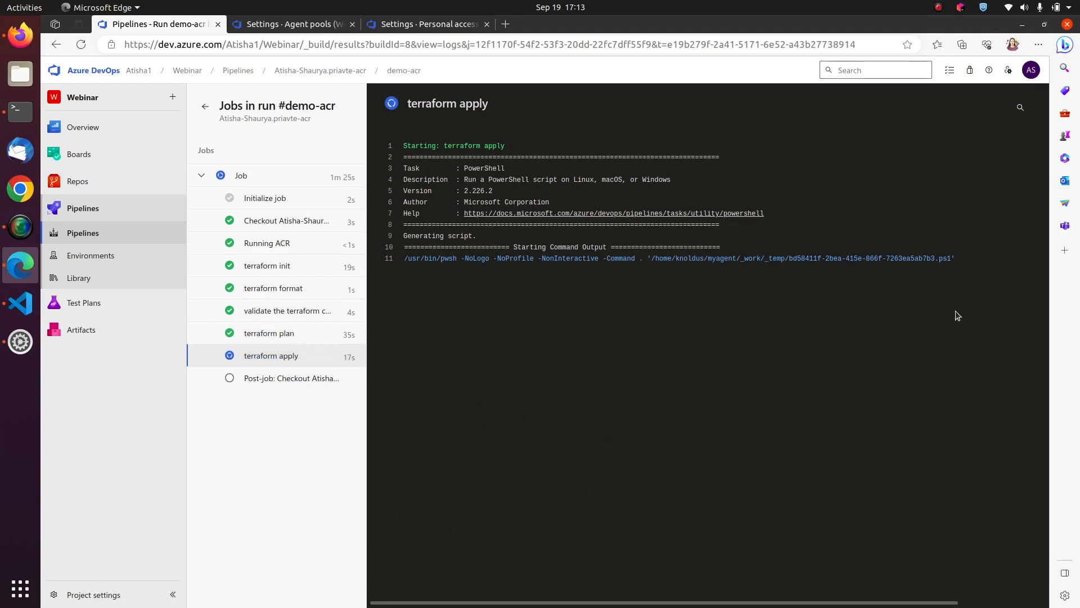
pyautogui.moveTo(1015, 354)
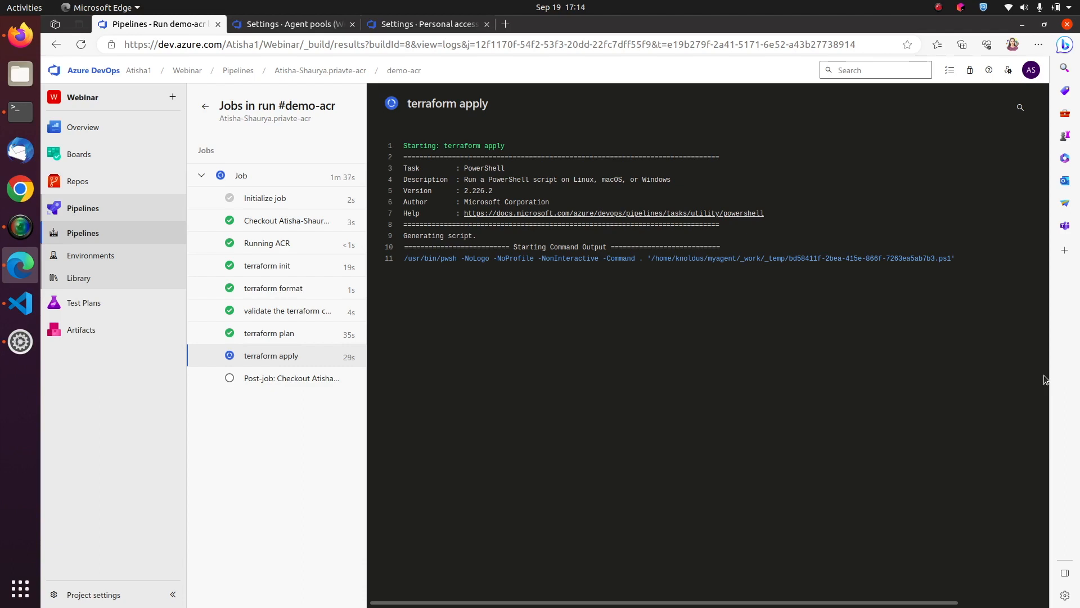
pyautogui.scroll(-3)
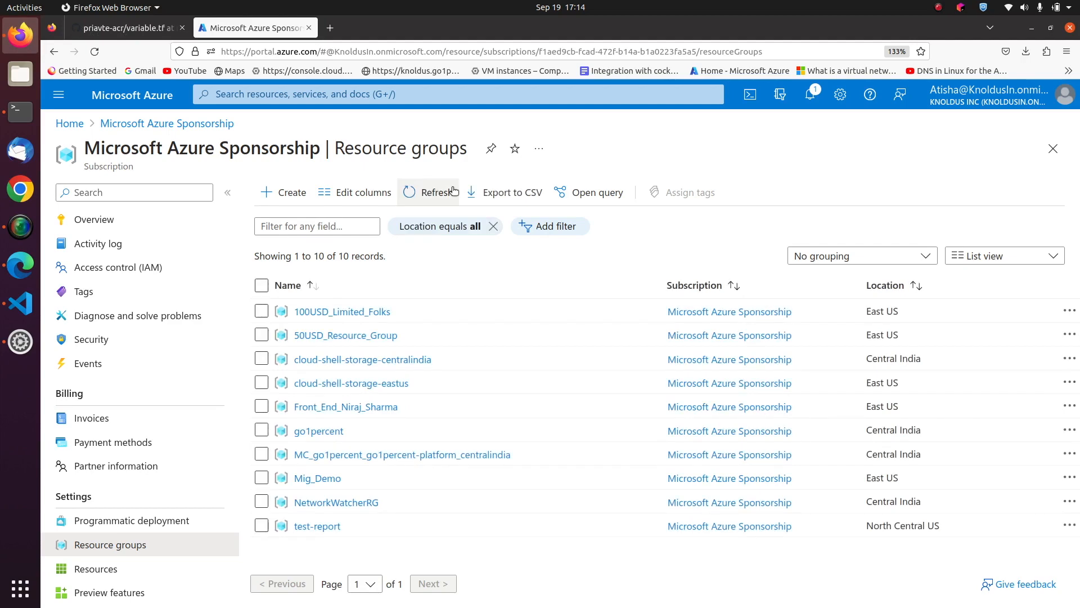
# Refresh the resource groups and open the newly created azure-demo-RG
pyautogui.click(437, 192)
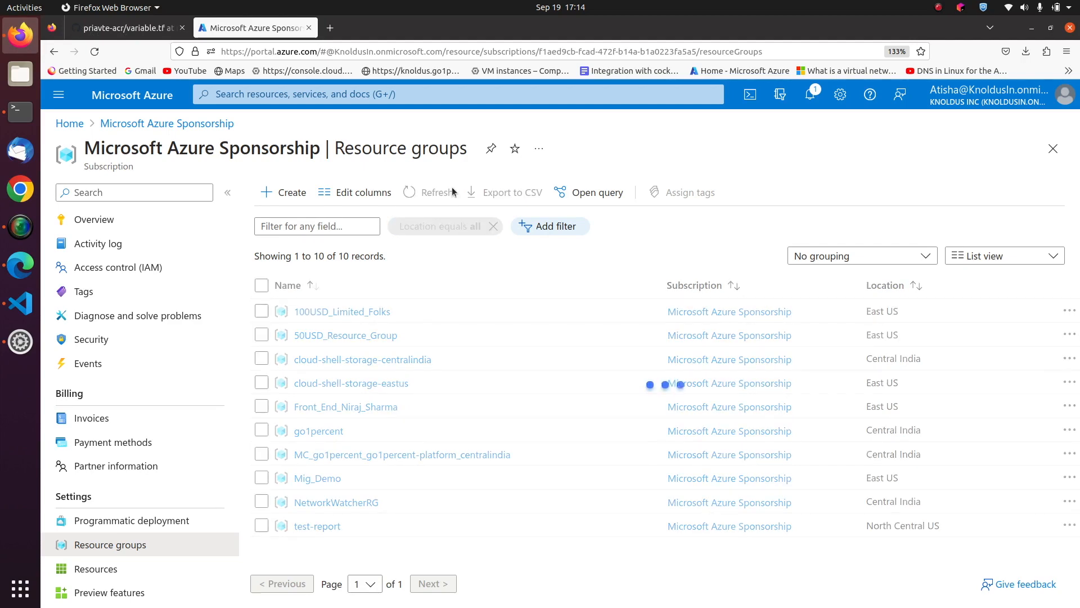
pyautogui.click(428, 192)
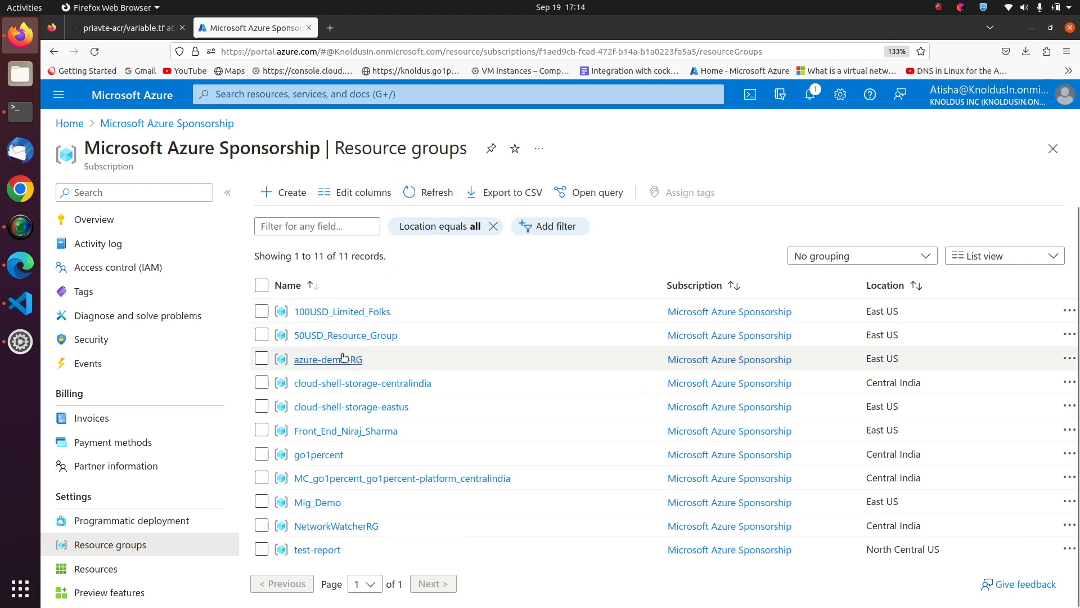
pyautogui.click(327, 359)
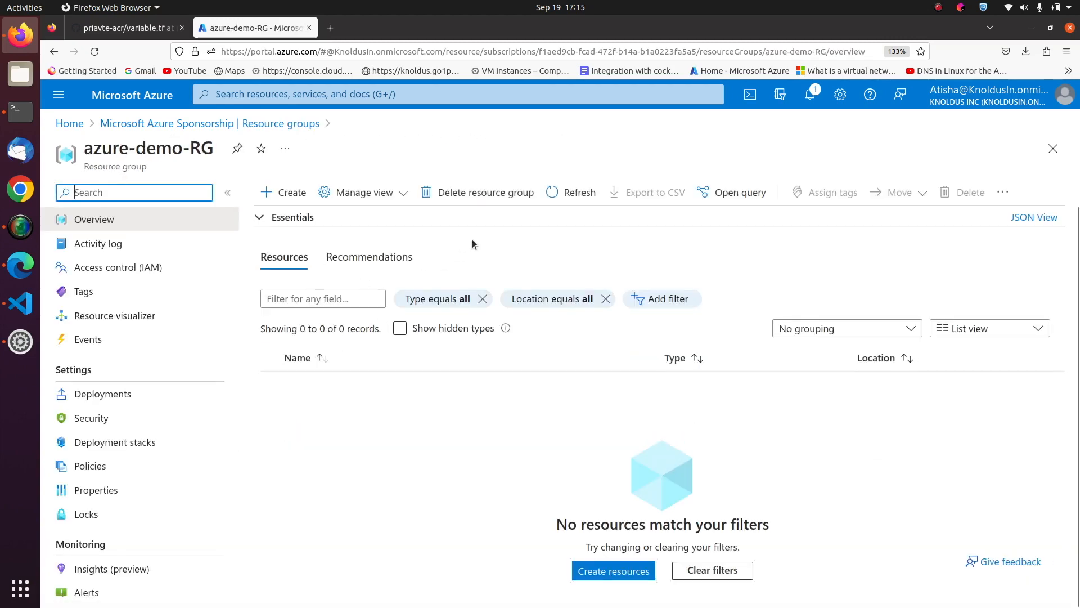
pyautogui.moveTo(97, 243)
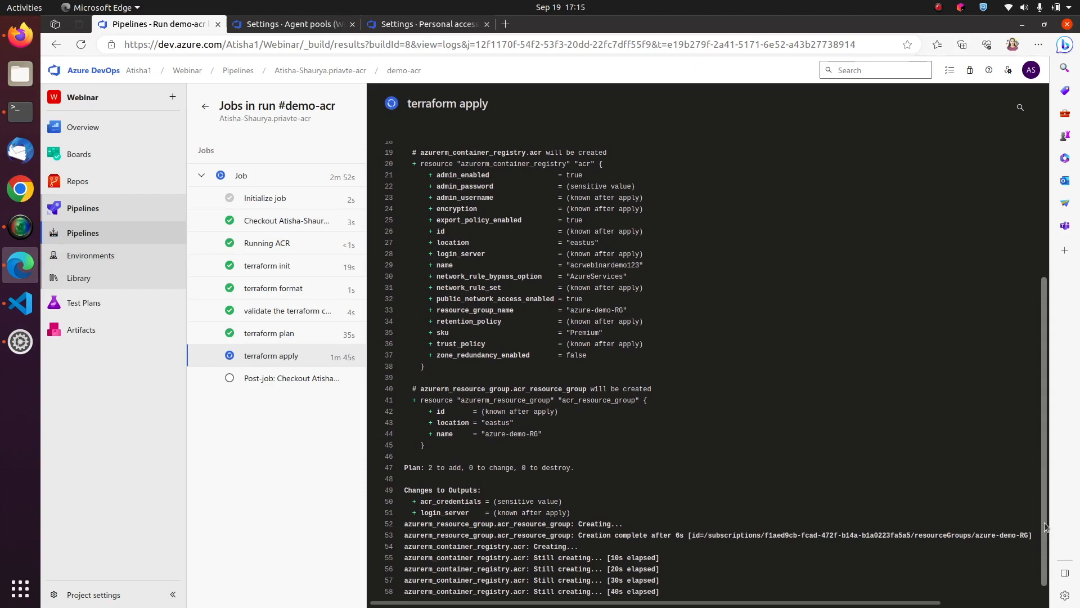
# Follow terraform apply creating the registry, then view the overall job log
pyautogui.scroll(-3)
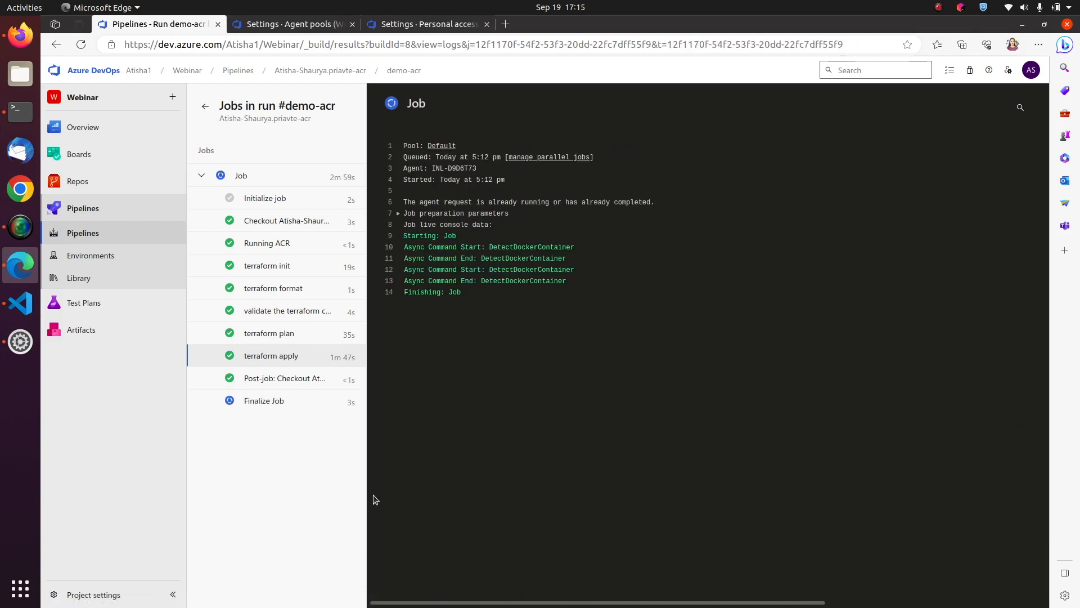
pyautogui.click(271, 355)
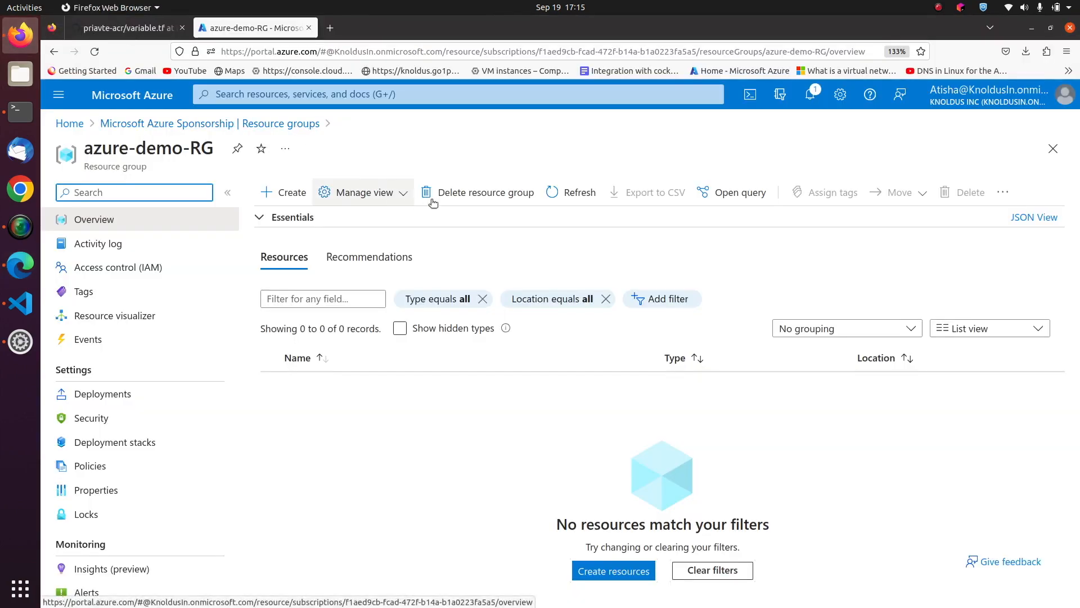
# Refresh azure-demo-RG so the acrwebinardemo123 container registry appears among its resources
pyautogui.click(570, 192)
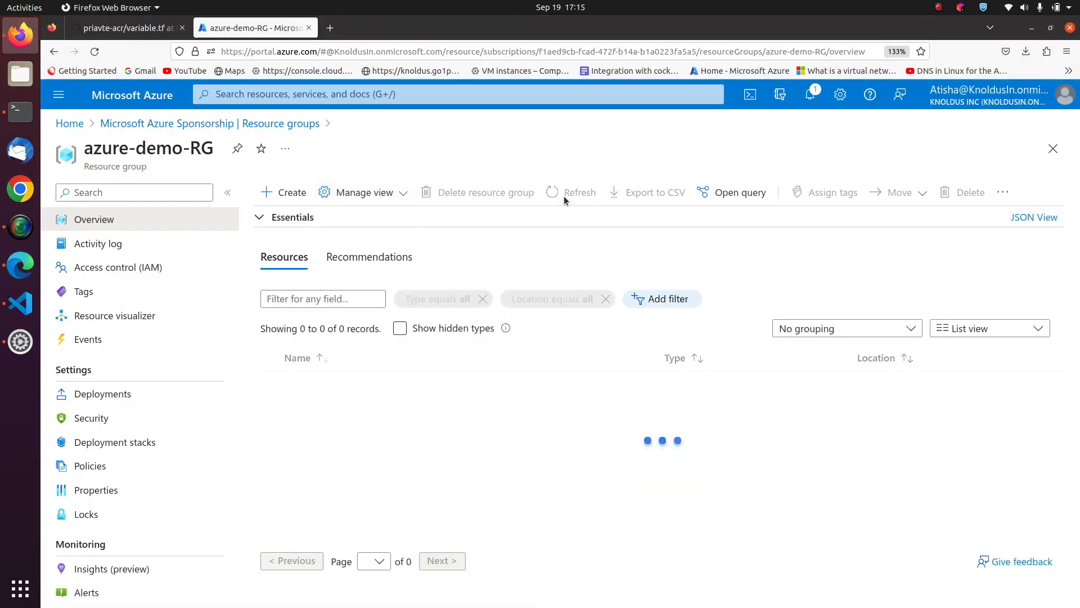
pyautogui.click(579, 192)
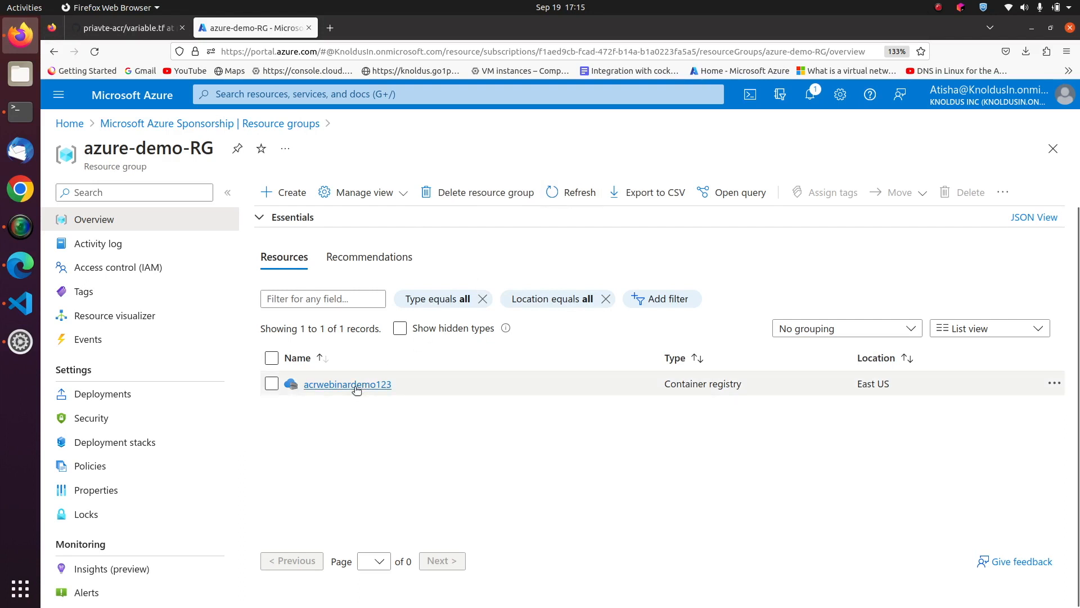
pyautogui.click(346, 384)
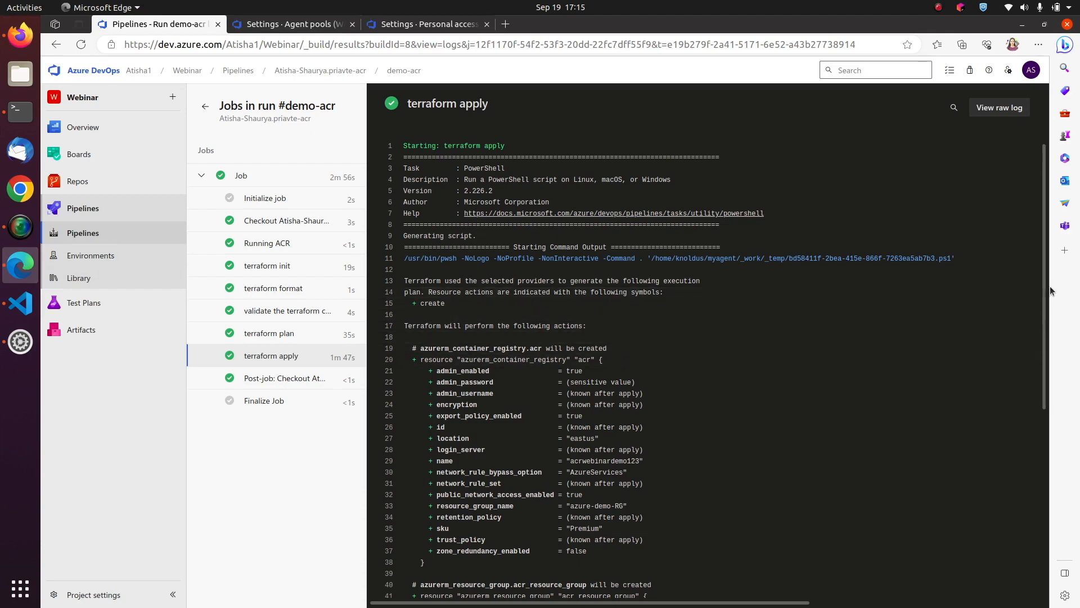
# Confirm 'Apply complete!' with 2 resources added, then return to the priavte-acr runs list
pyautogui.scroll(-3)
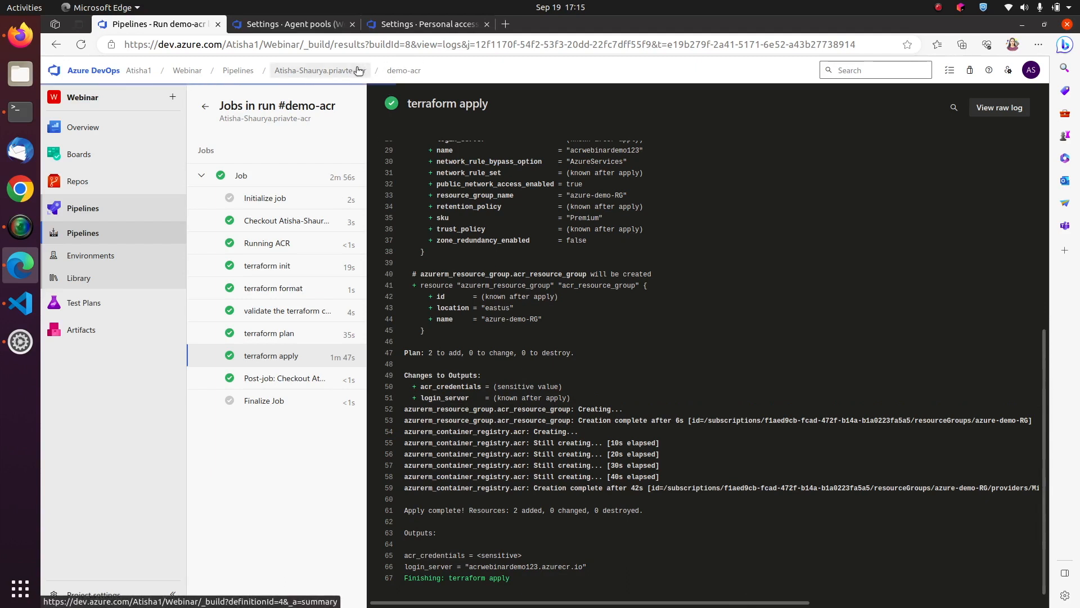
pyautogui.click(320, 70)
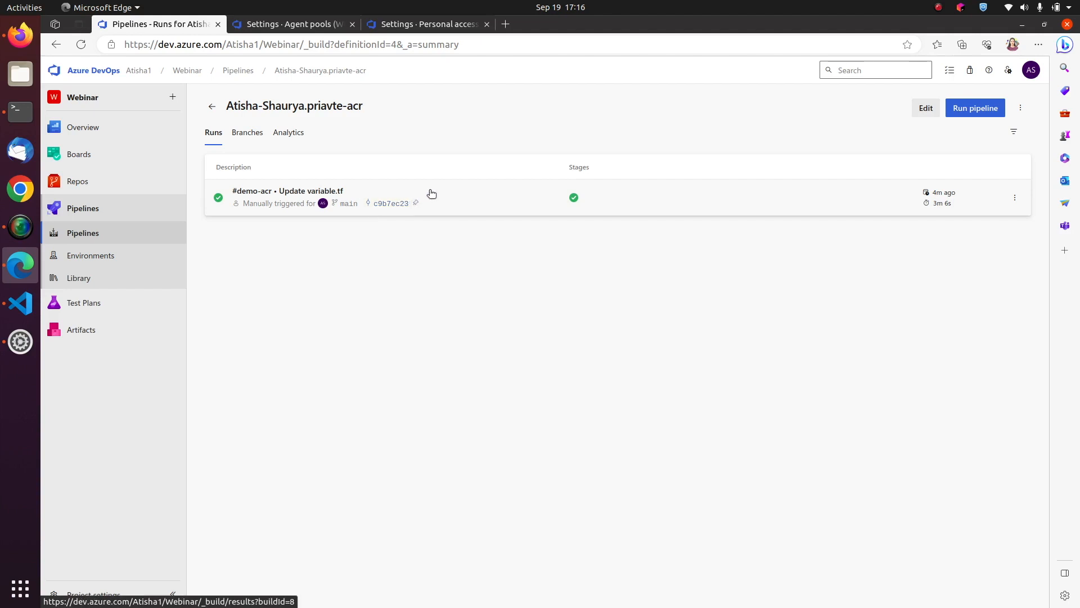
pyautogui.moveTo(677, 72)
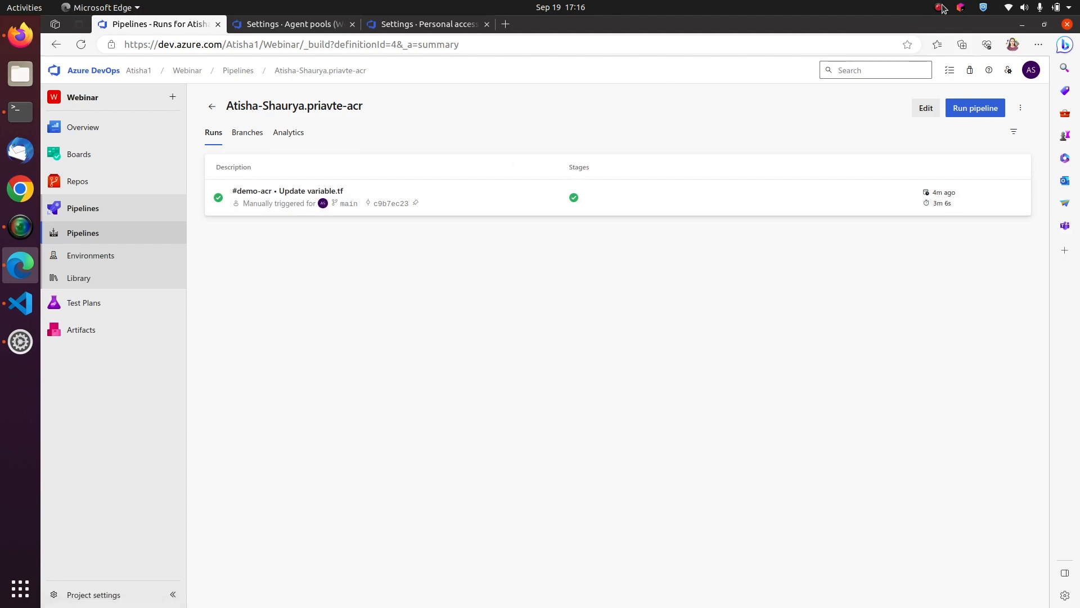
pyautogui.click(938, 8)
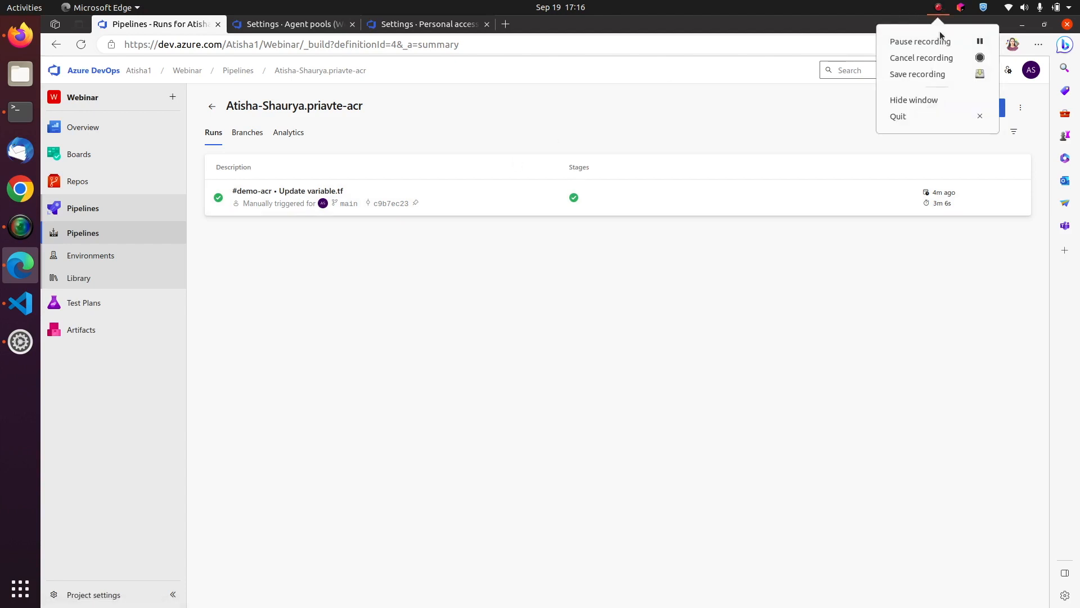